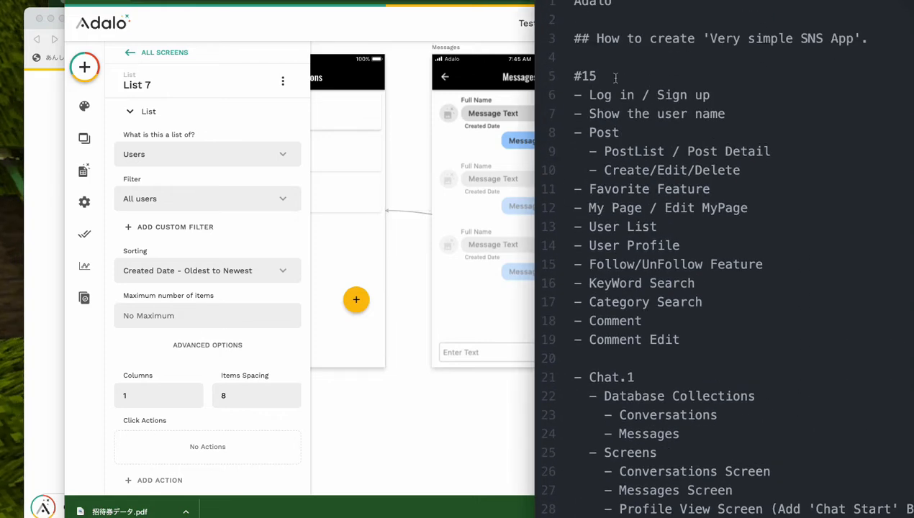
- Scroll the notes aside so the Create Conversation screen is in view
{"action": "scroll", "scroll_direction": "down", "scroll_amount": 3}
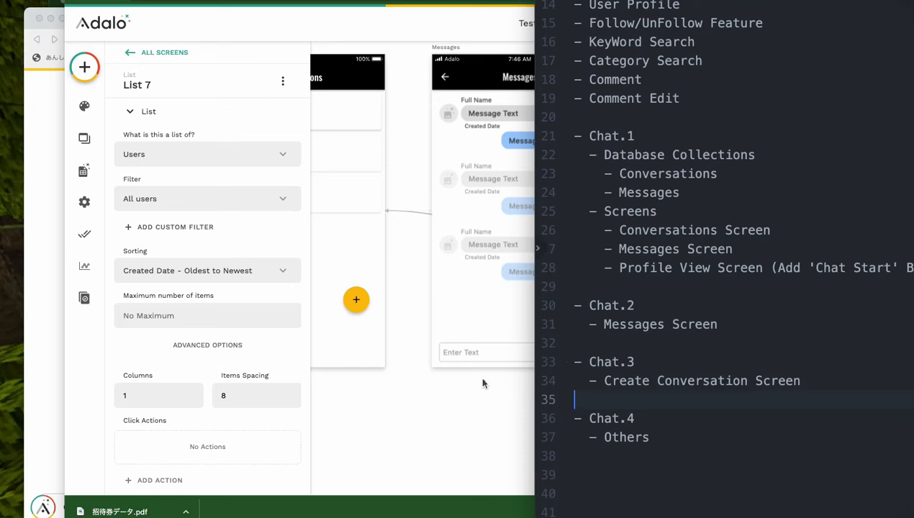
{"action": "mouse_move", "coordinate": [463, 358]}
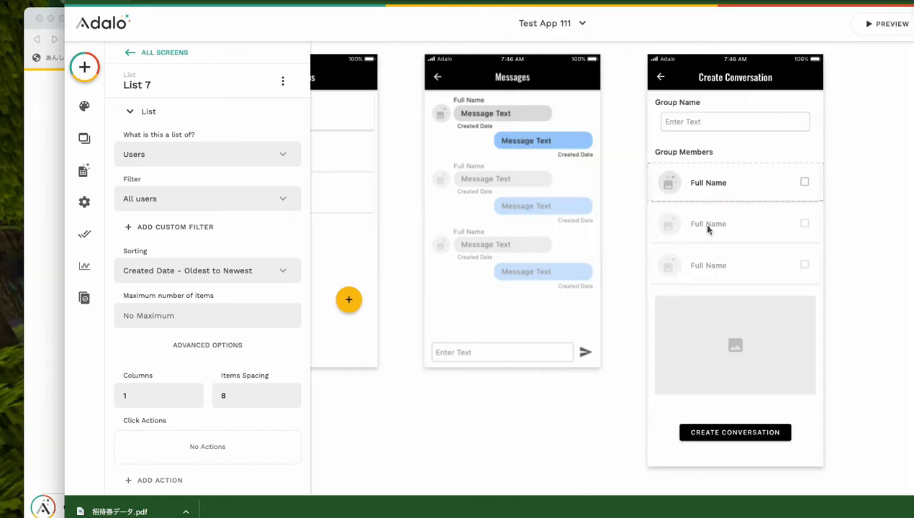
- Preview the app: visit Chat, Test Group 1 and Create Conversation, then return to the editor
{"action": "left_click", "coordinate": [888, 23]}
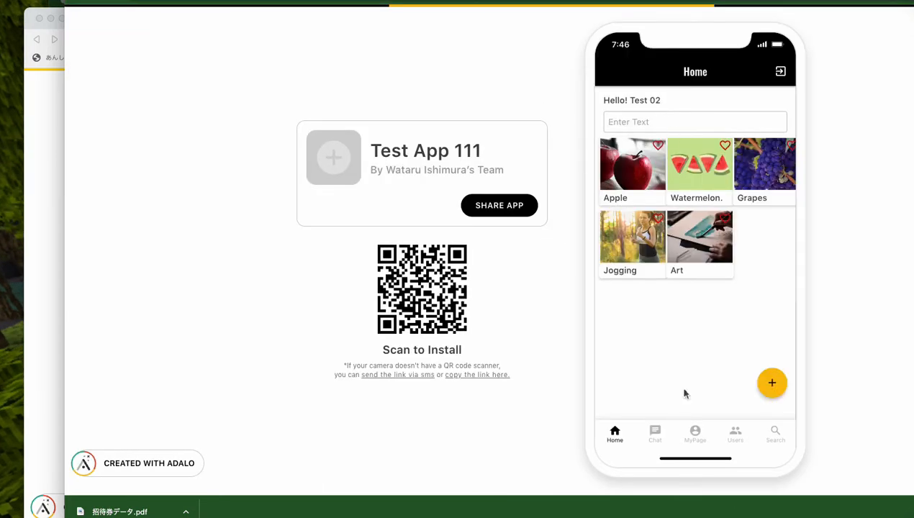
{"action": "left_click", "coordinate": [653, 434]}
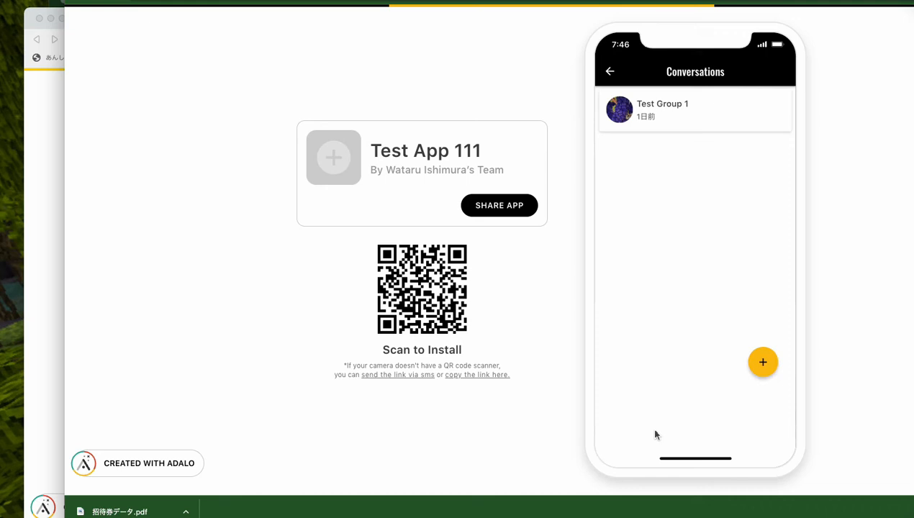
{"action": "mouse_move", "coordinate": [804, 440]}
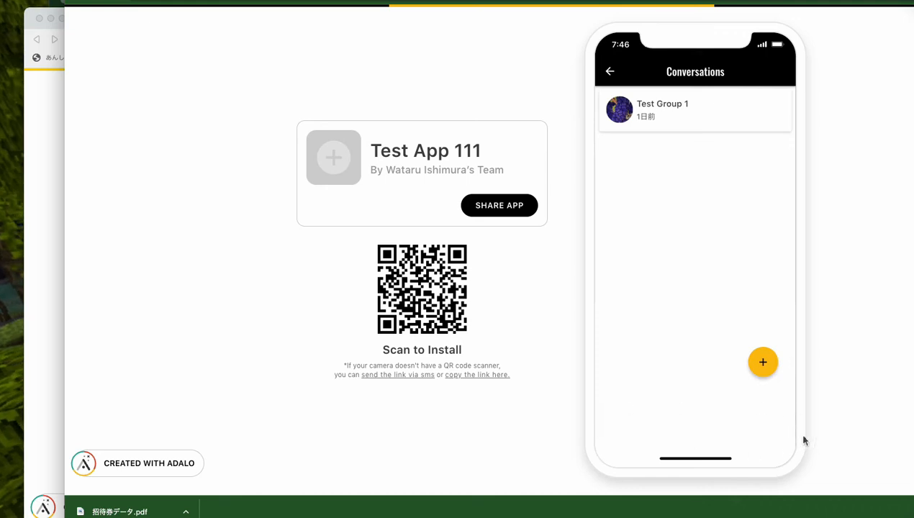
{"action": "mouse_move", "coordinate": [714, 219]}
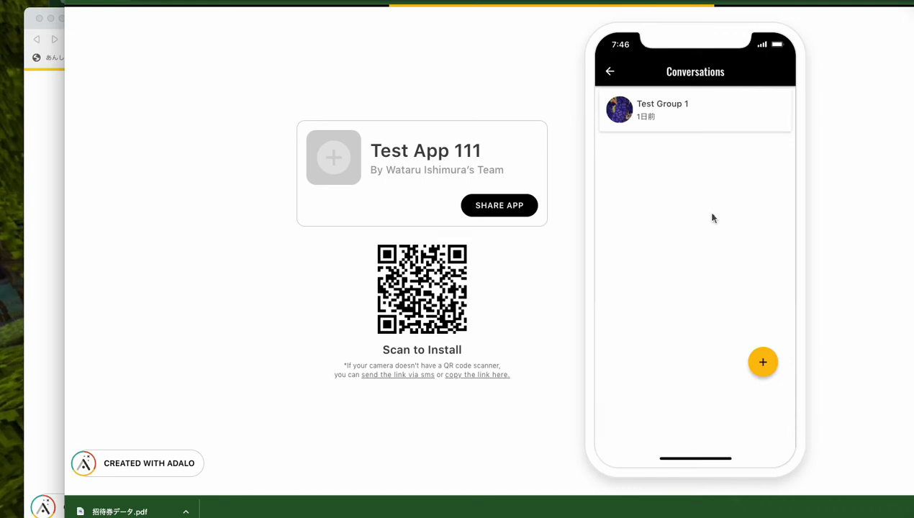
{"action": "left_click", "coordinate": [694, 109]}
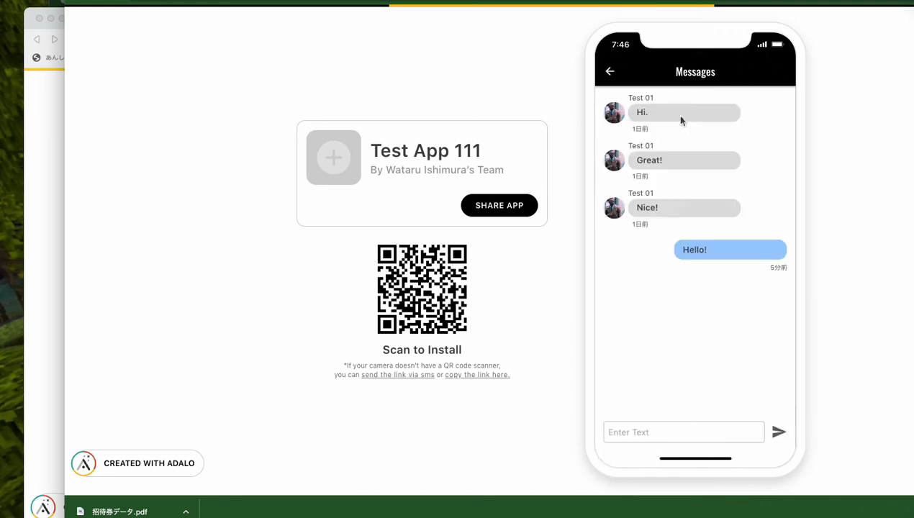
{"action": "mouse_move", "coordinate": [748, 242]}
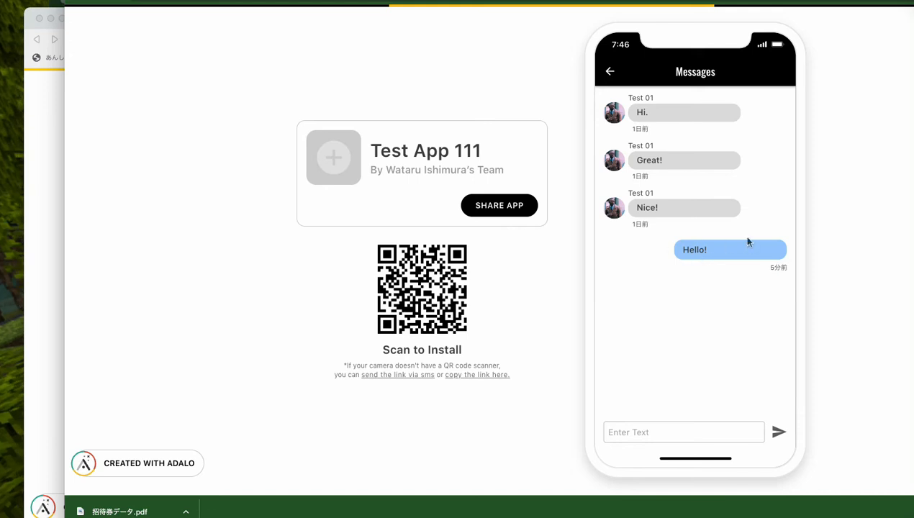
{"action": "mouse_move", "coordinate": [749, 250]}
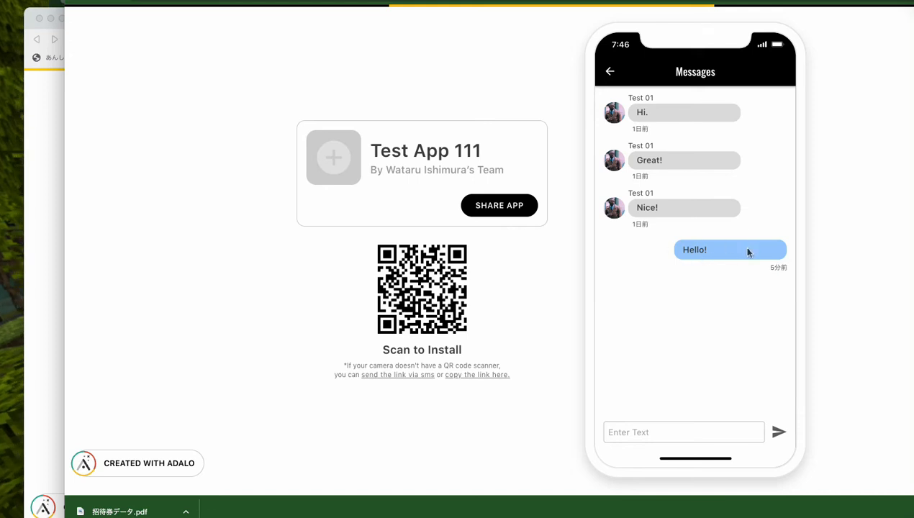
{"action": "mouse_move", "coordinate": [779, 54]}
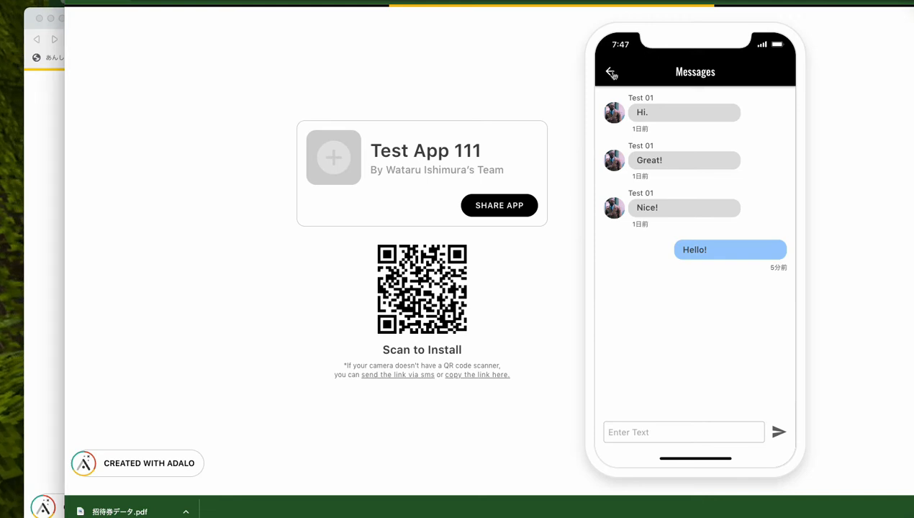
{"action": "left_click", "coordinate": [610, 72]}
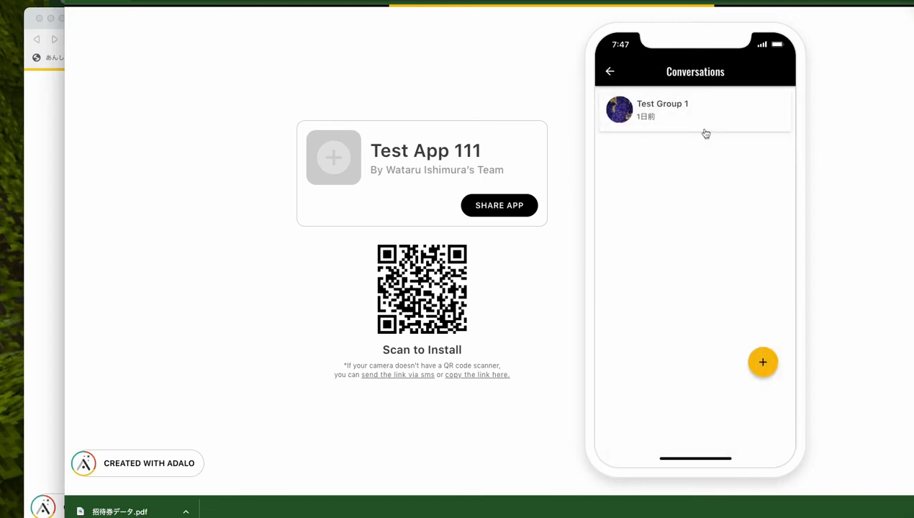
{"action": "mouse_move", "coordinate": [741, 129]}
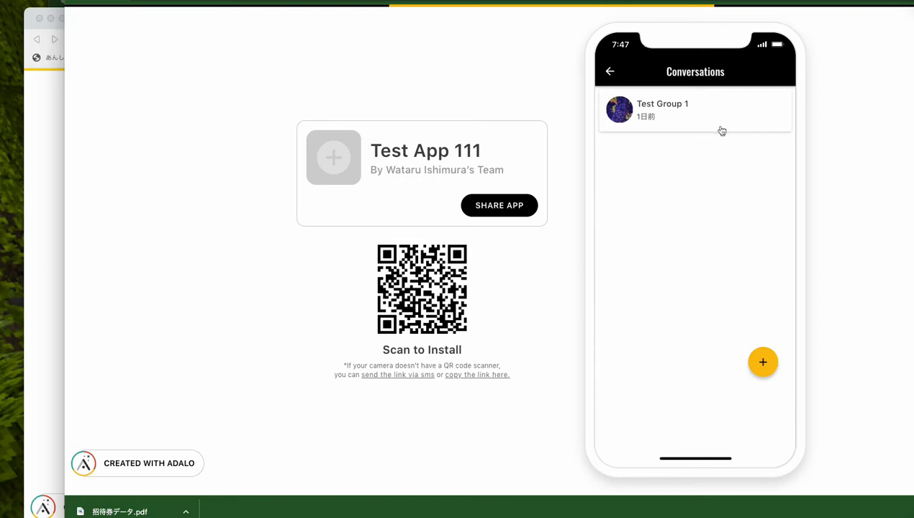
{"action": "mouse_move", "coordinate": [722, 127]}
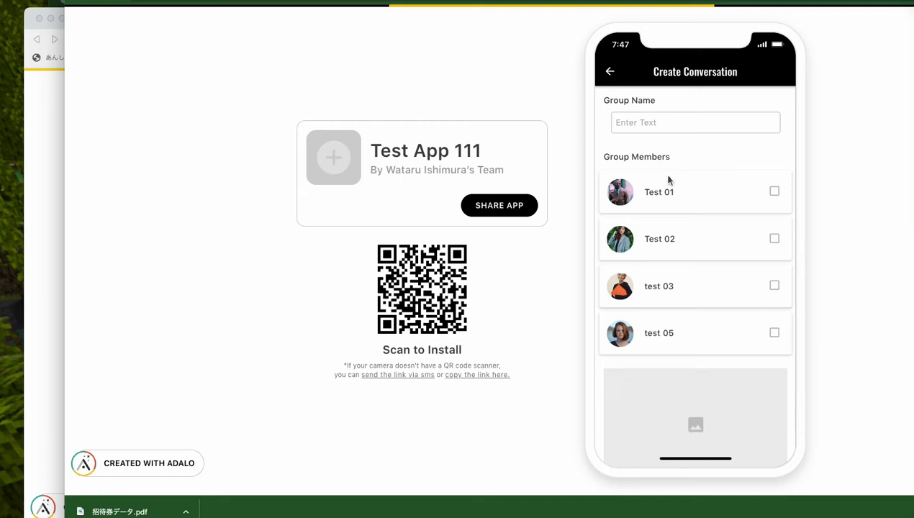
{"action": "mouse_move", "coordinate": [650, 246]}
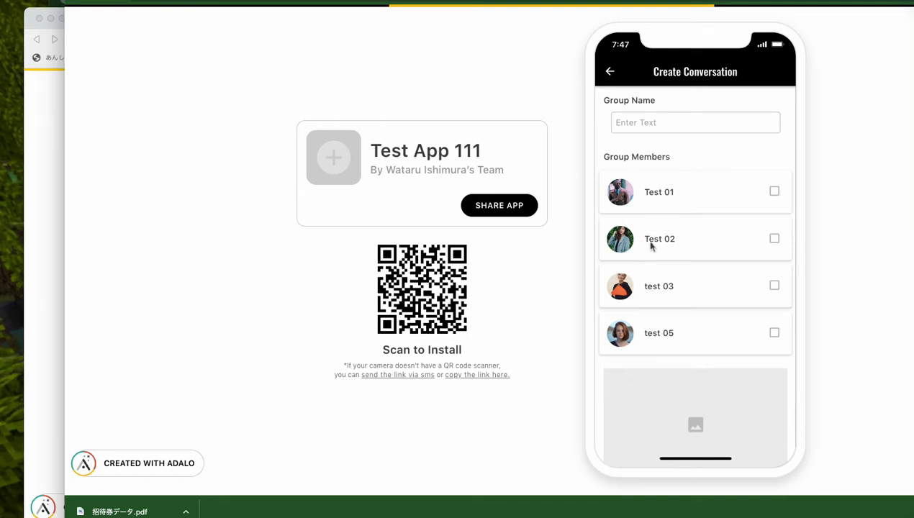
{"action": "mouse_move", "coordinate": [737, 271]}
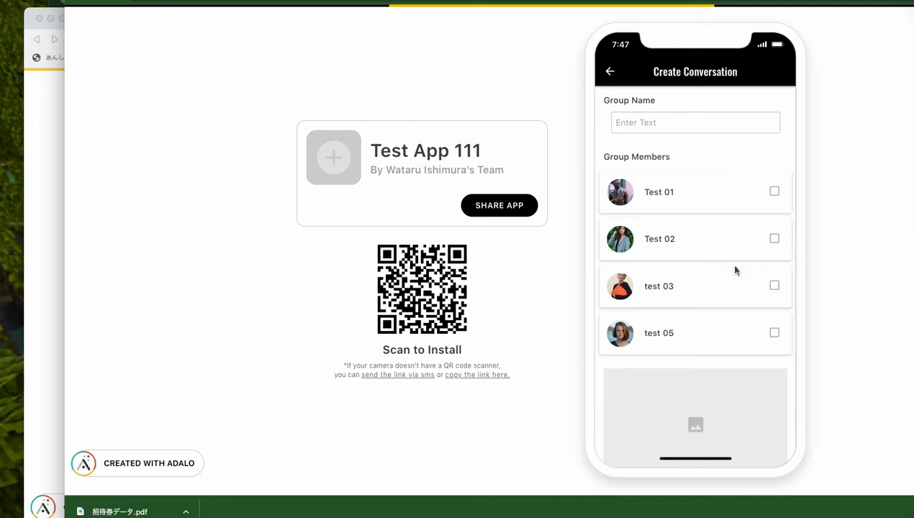
{"action": "mouse_move", "coordinate": [744, 265]}
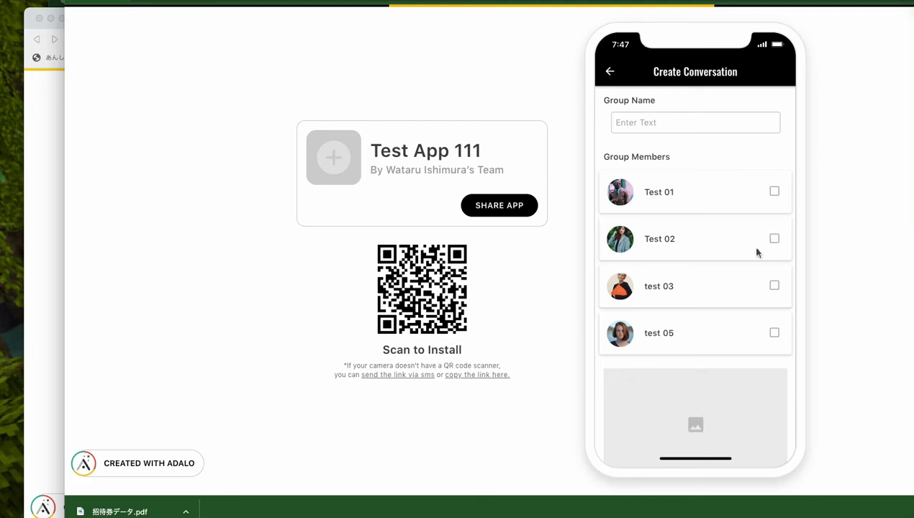
{"action": "left_click", "coordinate": [610, 72]}
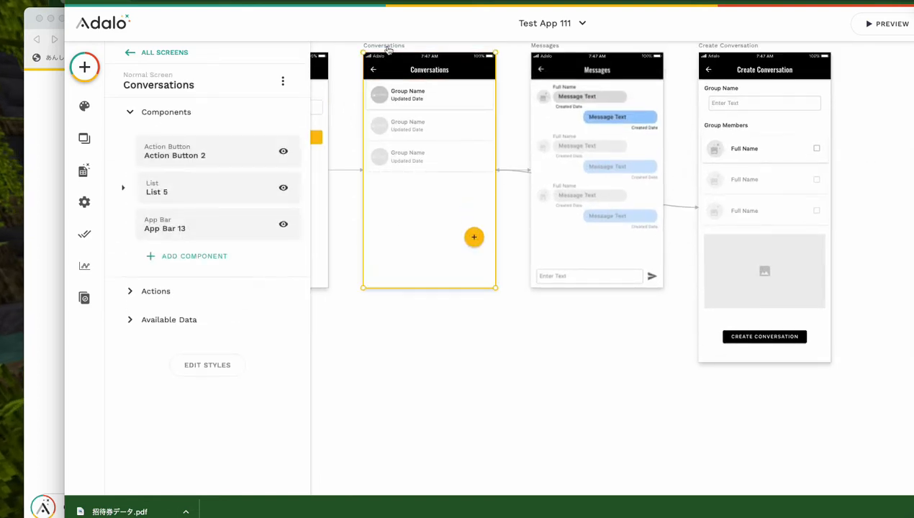
- Make the Second Tab (Chat) the tab bar's active tab and expand the First Tab settings
{"action": "left_click", "coordinate": [429, 279]}
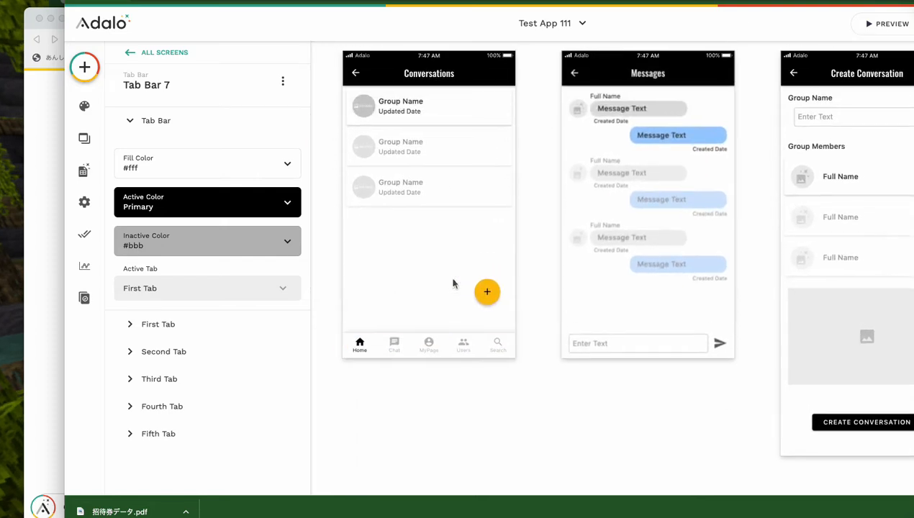
{"action": "left_click", "coordinate": [207, 288]}
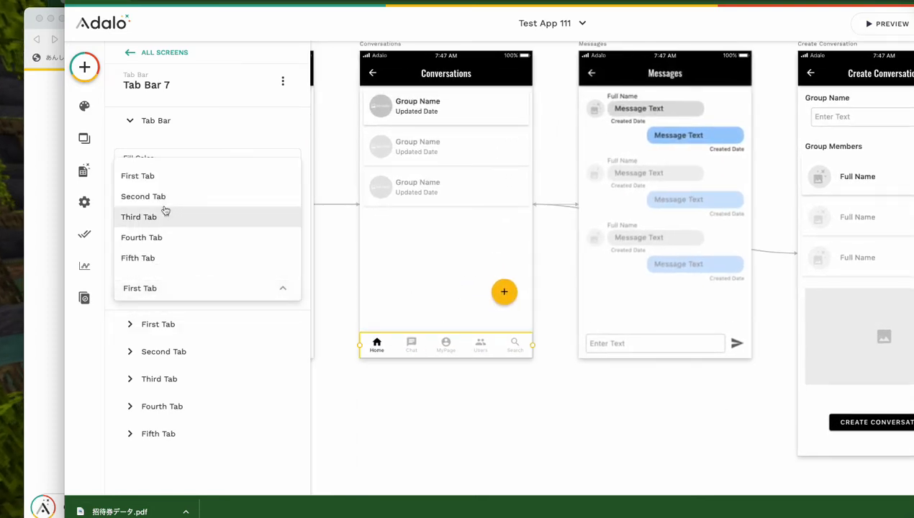
{"action": "left_click", "coordinate": [144, 195]}
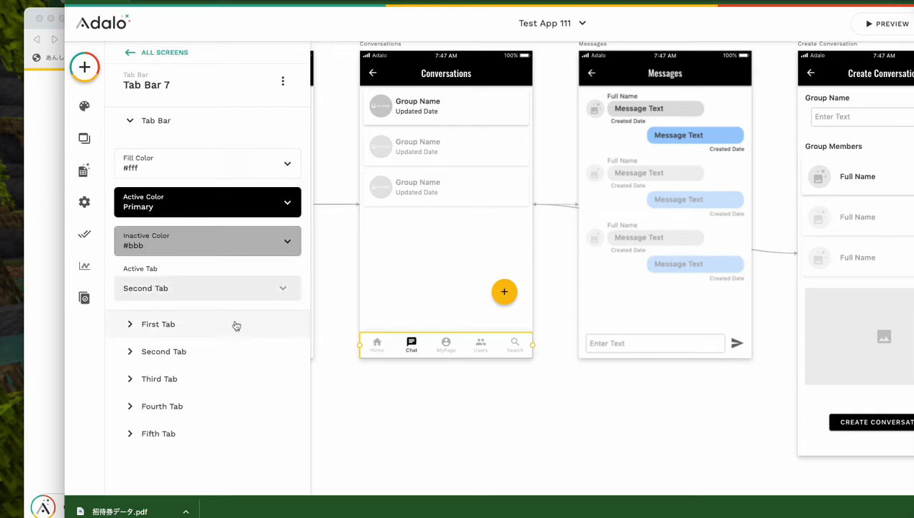
{"action": "left_click", "coordinate": [158, 324]}
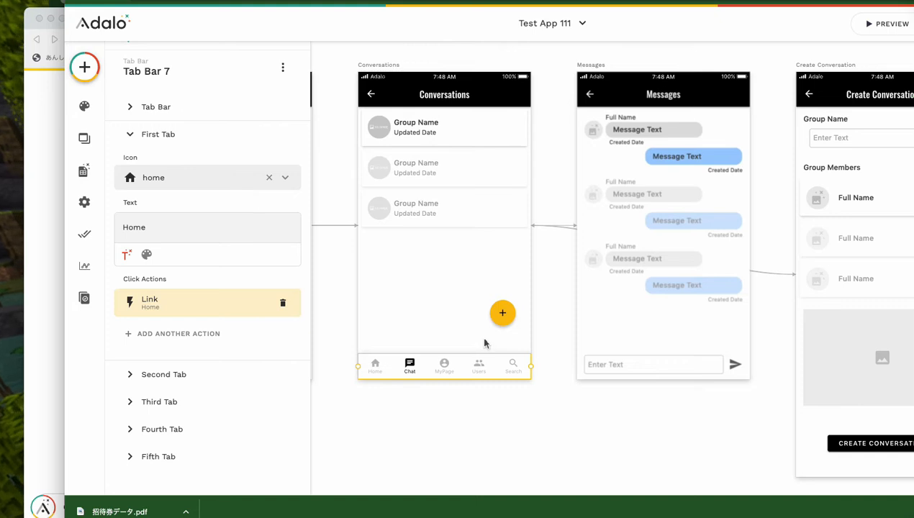
{"action": "mouse_move", "coordinate": [708, 321]}
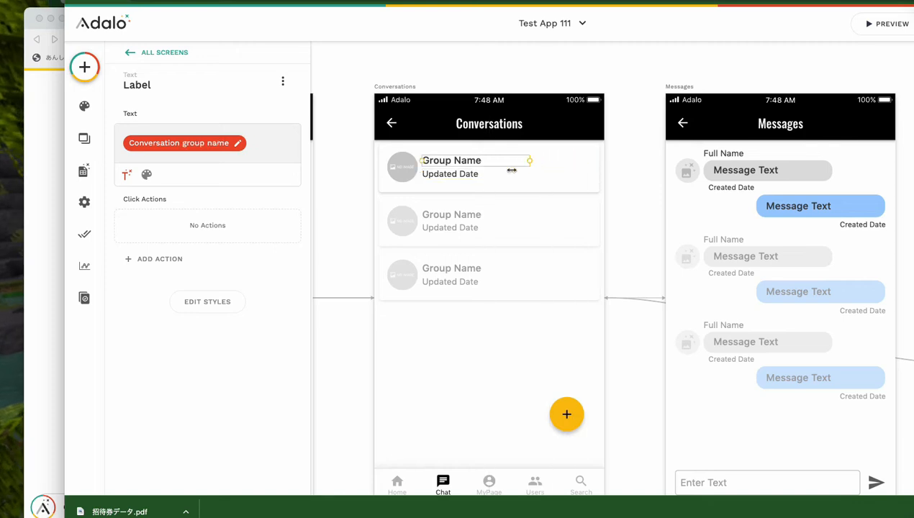
- Restyle the Updated Date label to Light weight at size 12
{"action": "left_click", "coordinate": [449, 174]}
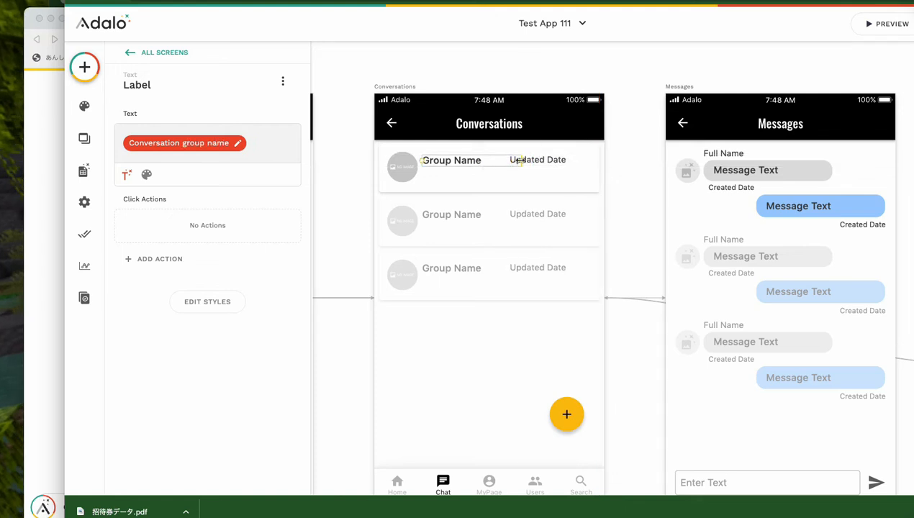
{"action": "left_click", "coordinate": [539, 158]}
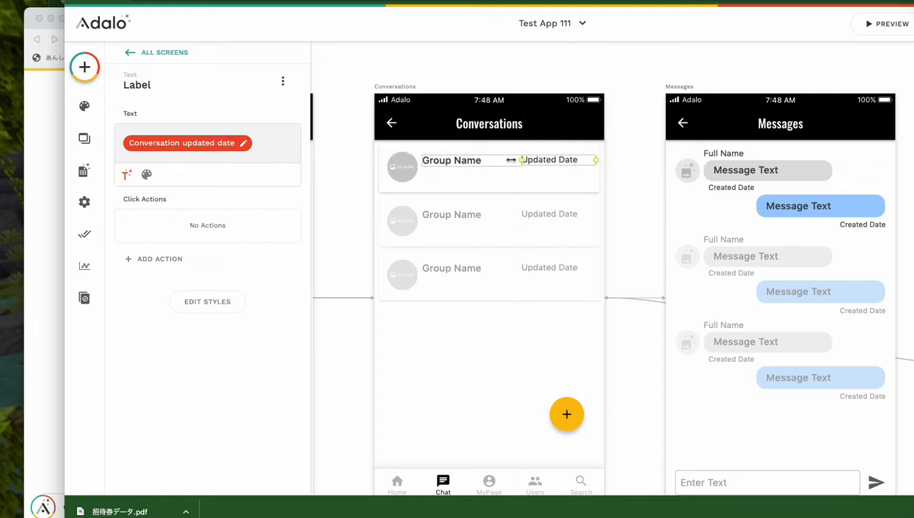
{"action": "left_click", "coordinate": [187, 143]}
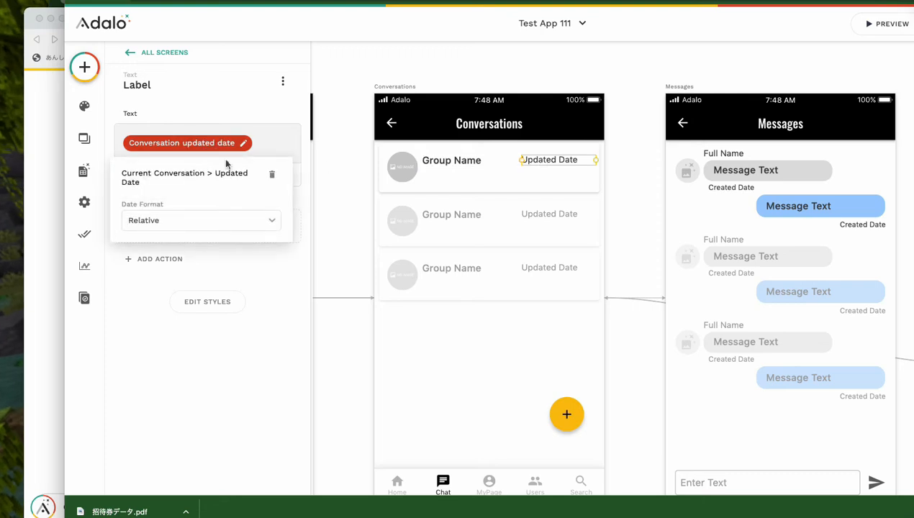
{"action": "left_click", "coordinate": [272, 174]}
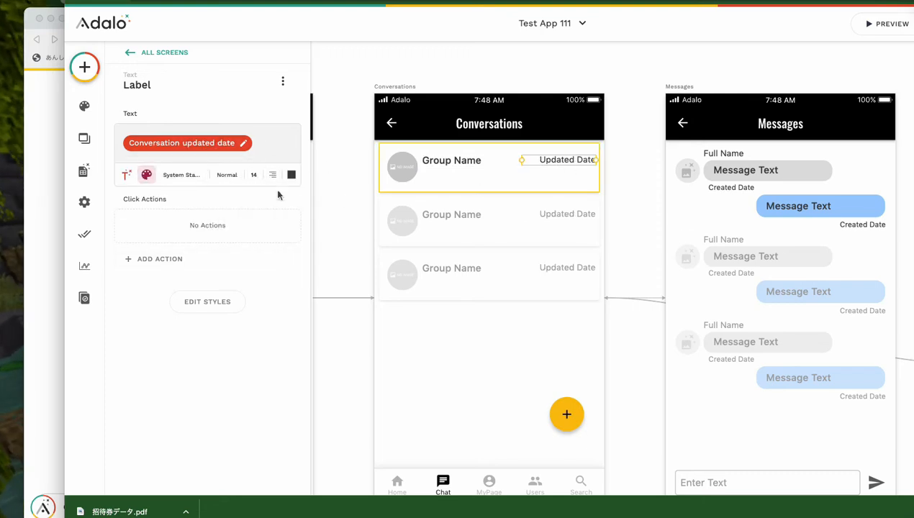
{"action": "left_click", "coordinate": [272, 175]}
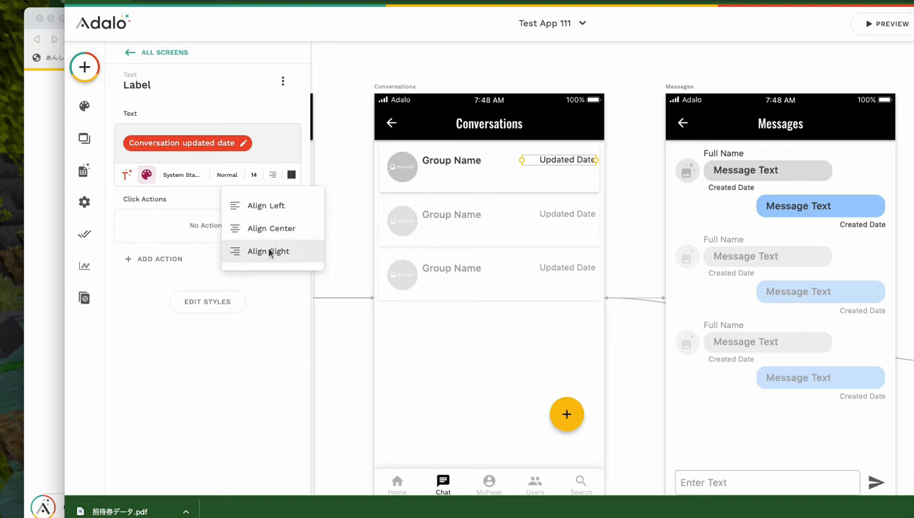
{"action": "mouse_move", "coordinate": [281, 157]}
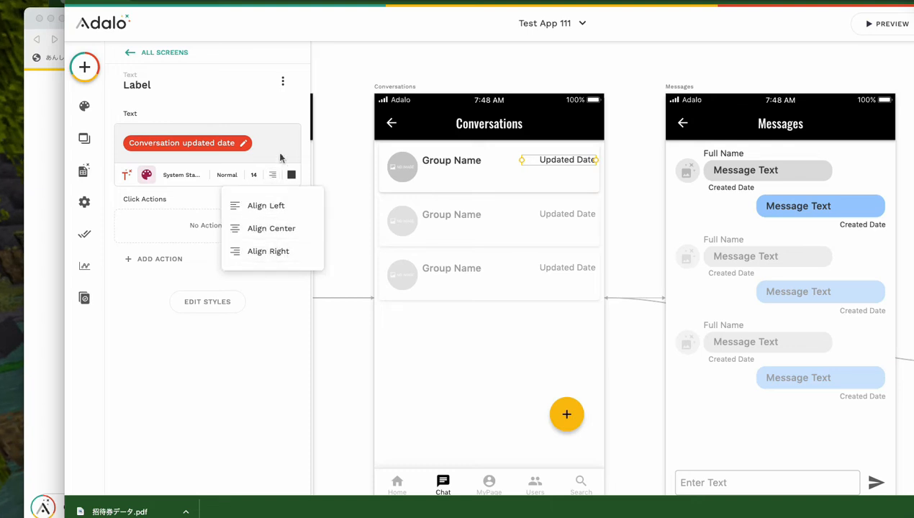
{"action": "left_click", "coordinate": [227, 174]}
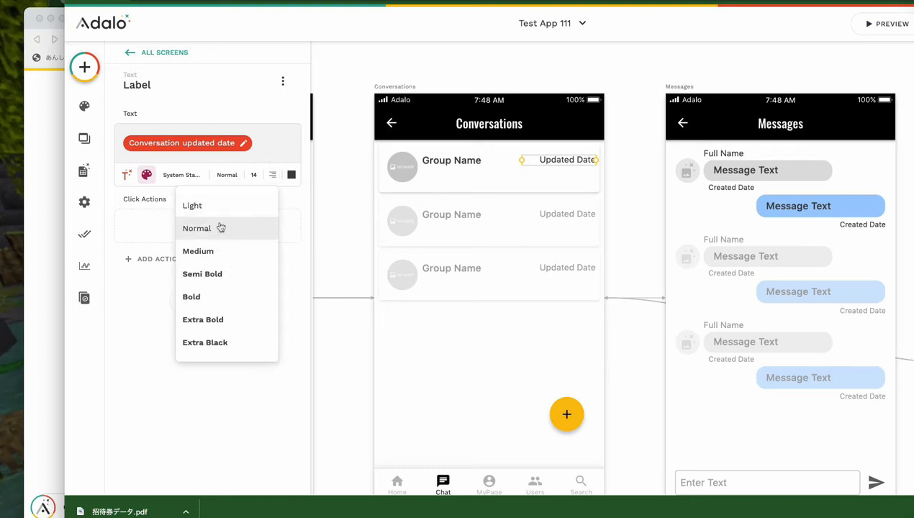
{"action": "left_click", "coordinate": [193, 204]}
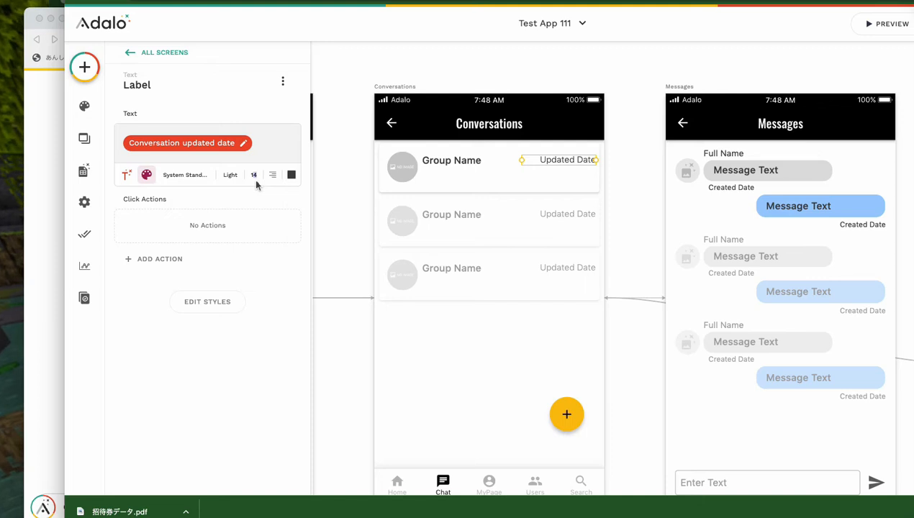
{"action": "left_click", "coordinate": [253, 175]}
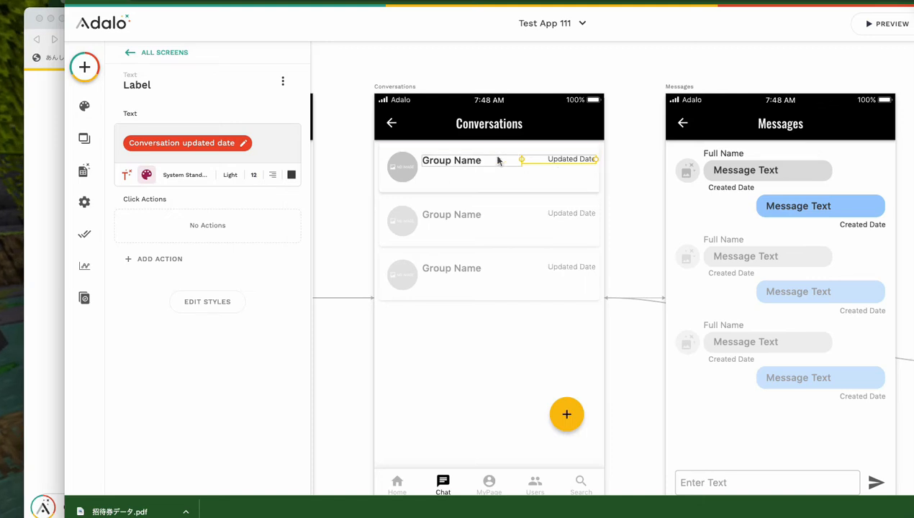
{"action": "left_click", "coordinate": [85, 68]}
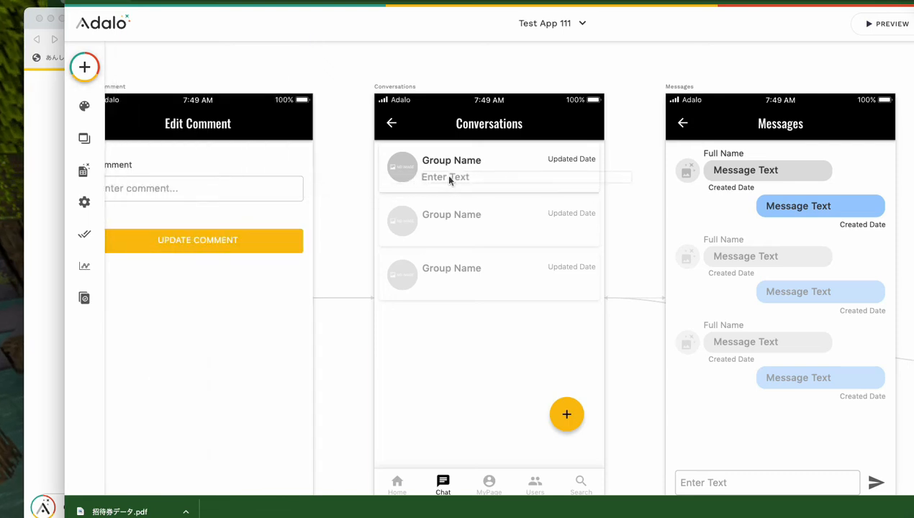
- Add a Normal-weight text line under Group Name in the conversation row
{"action": "left_click", "coordinate": [444, 177]}
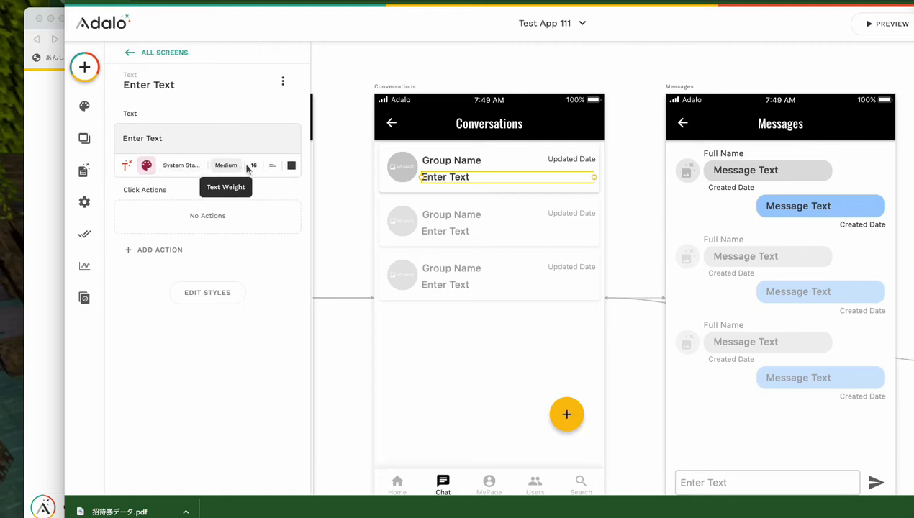
{"action": "left_click", "coordinate": [226, 164]}
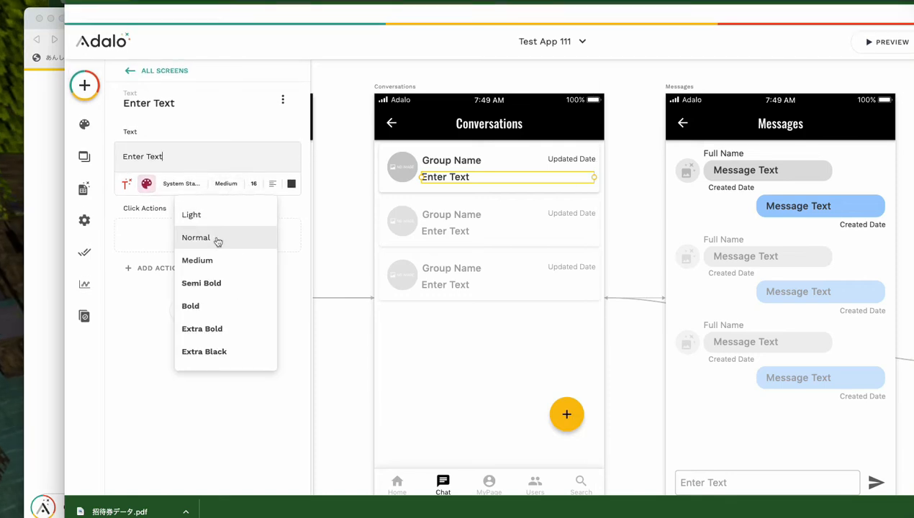
{"action": "left_click", "coordinate": [196, 238]}
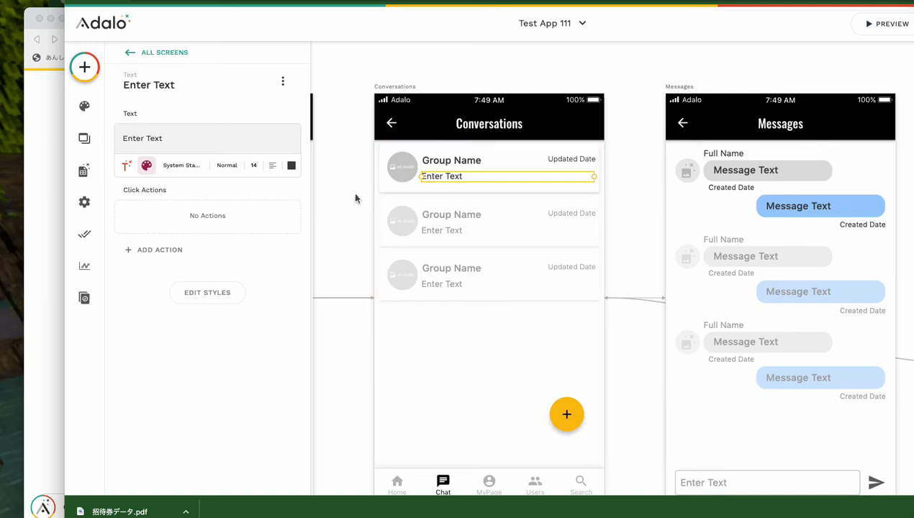
{"action": "left_click", "coordinate": [85, 171]}
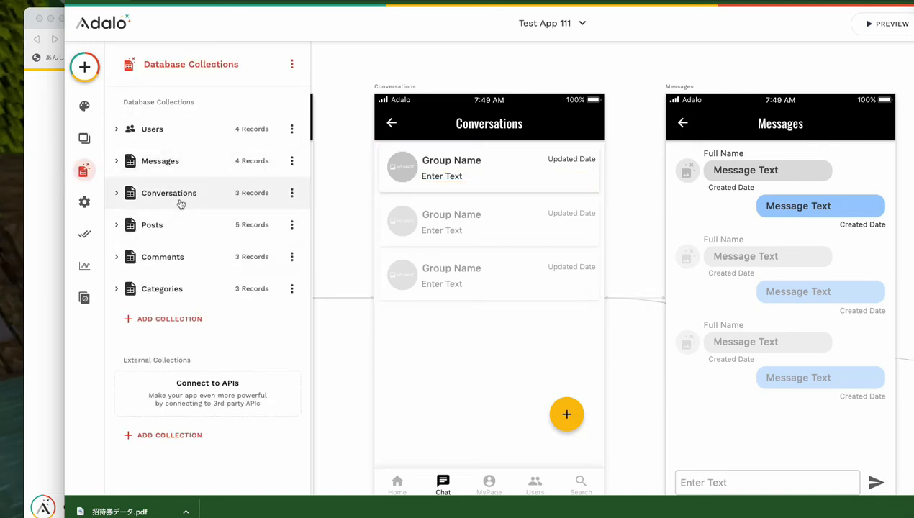
{"action": "mouse_move", "coordinate": [166, 319]}
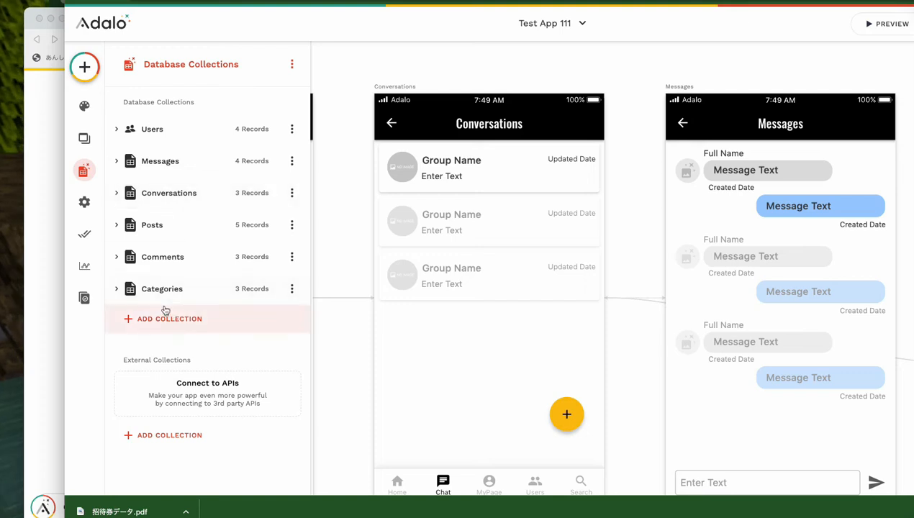
{"action": "mouse_move", "coordinate": [164, 198]}
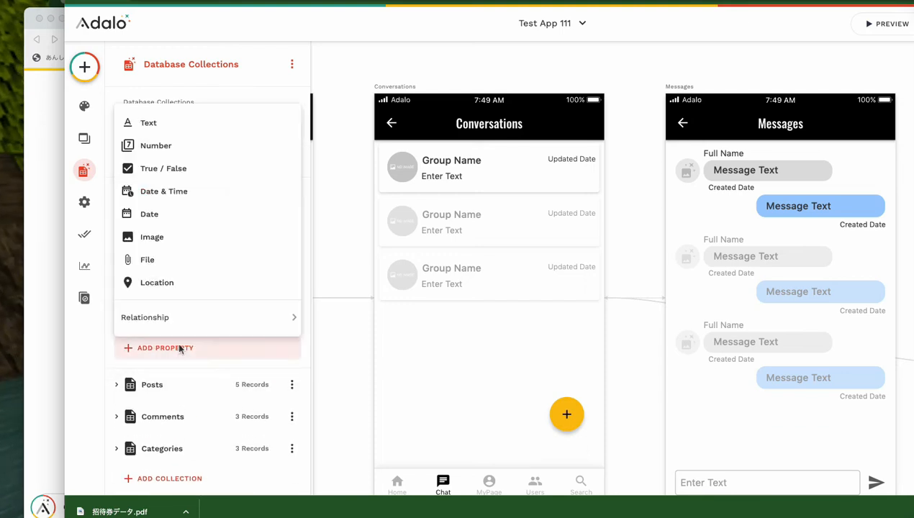
- Add a Text property named Last Message to the Conversations collection and save it
{"action": "left_click", "coordinate": [164, 347]}
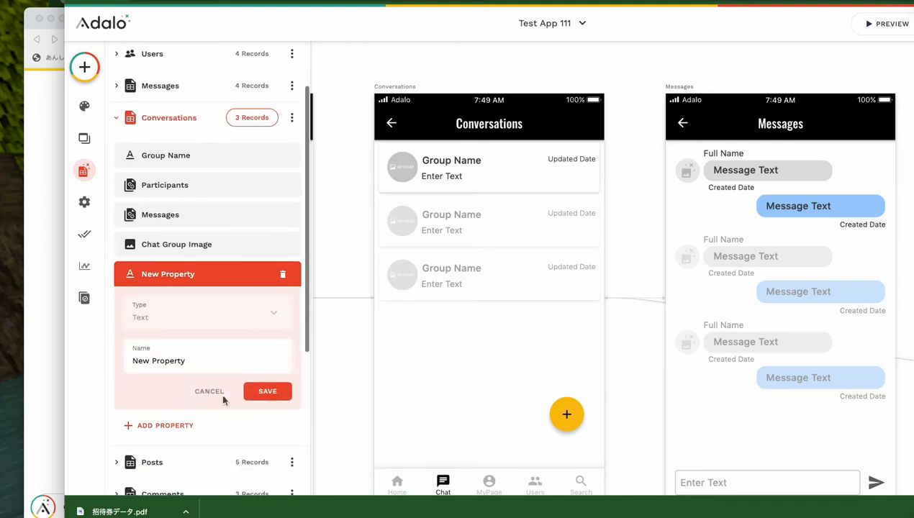
{"action": "type", "text": "Last"}
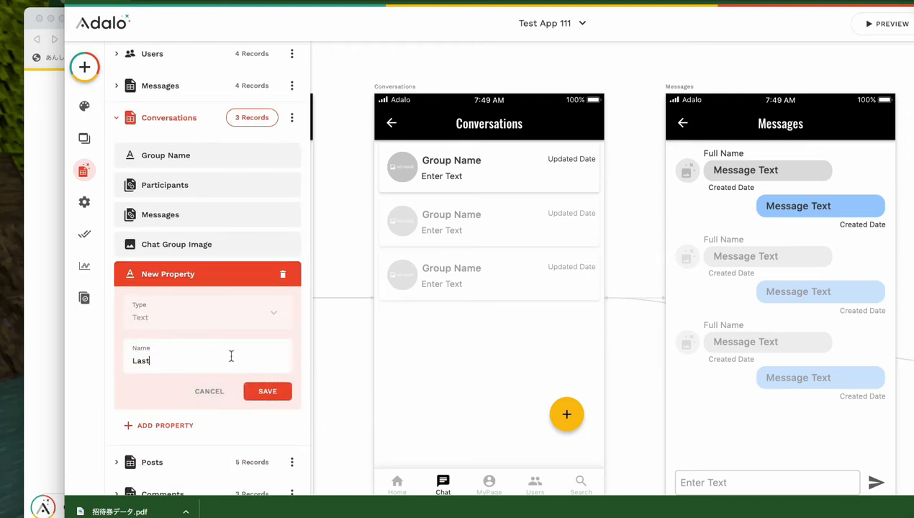
{"action": "type", "text": "Message"}
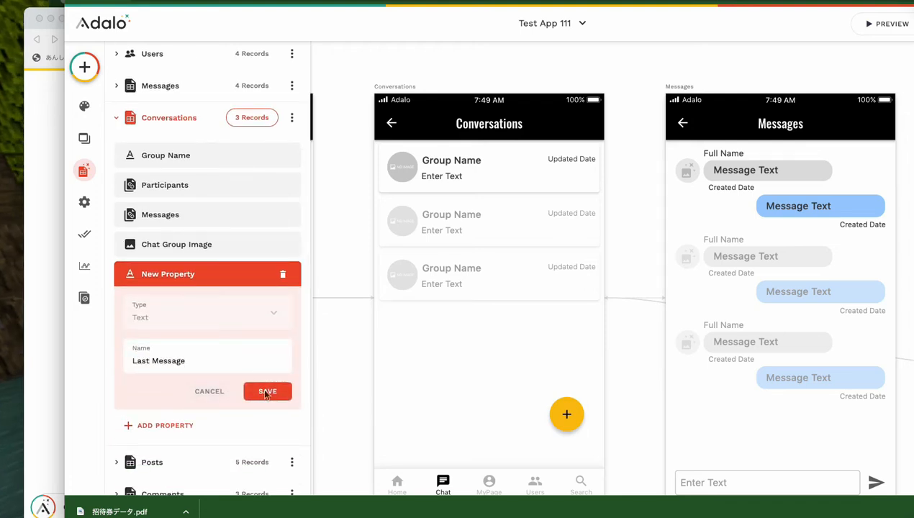
{"action": "left_click", "coordinate": [268, 392]}
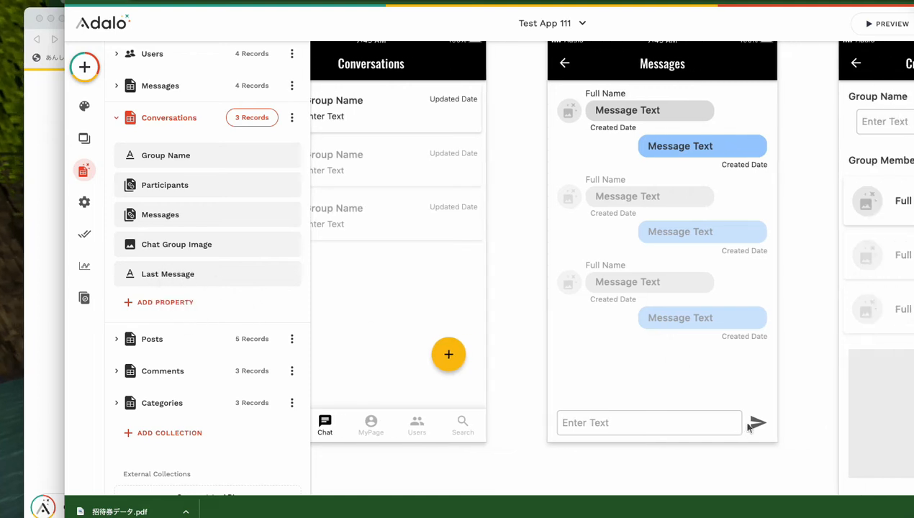
- Add a send-icon action updating Current Conversation's Last Message with the message text
{"action": "left_click", "coordinate": [757, 423]}
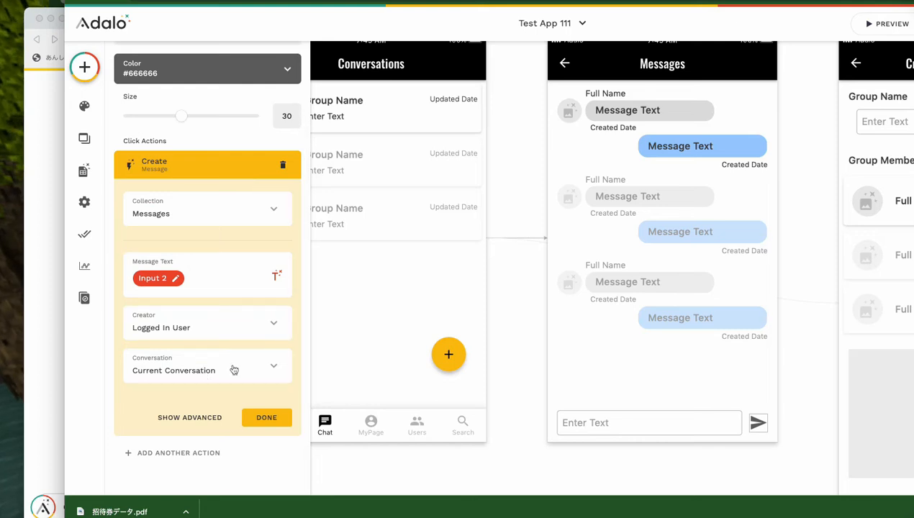
{"action": "mouse_move", "coordinate": [187, 294]}
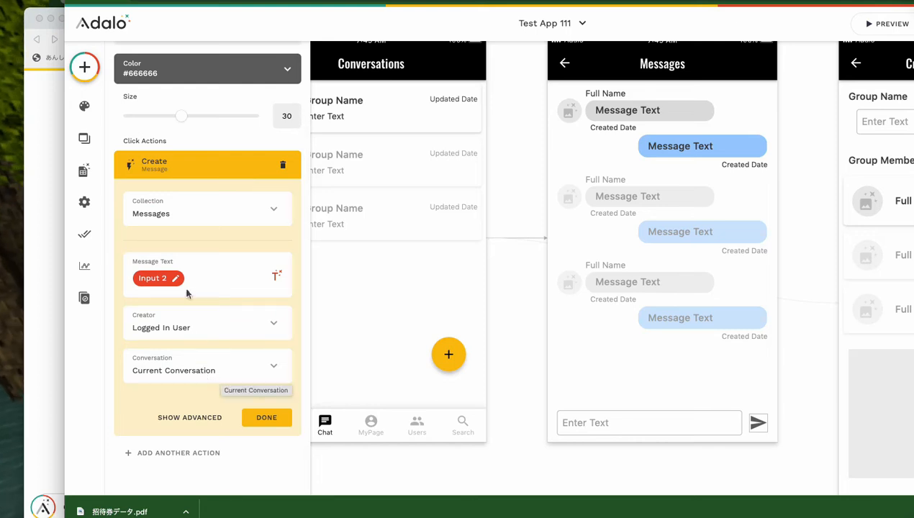
{"action": "left_click", "coordinate": [266, 418]}
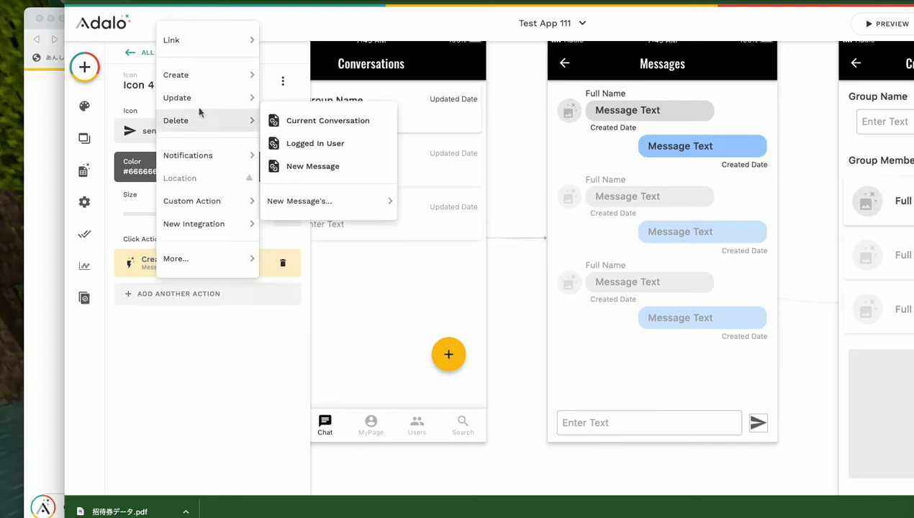
{"action": "mouse_move", "coordinate": [331, 98]}
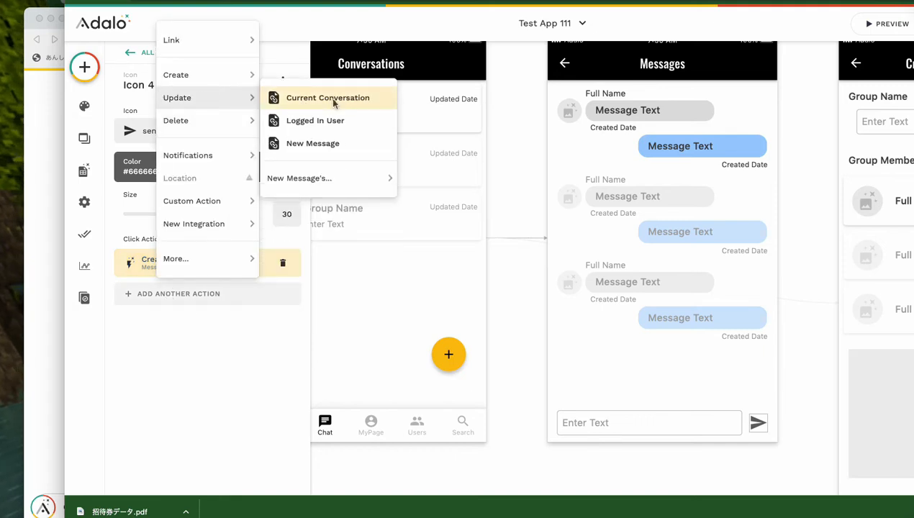
{"action": "left_click", "coordinate": [326, 98]}
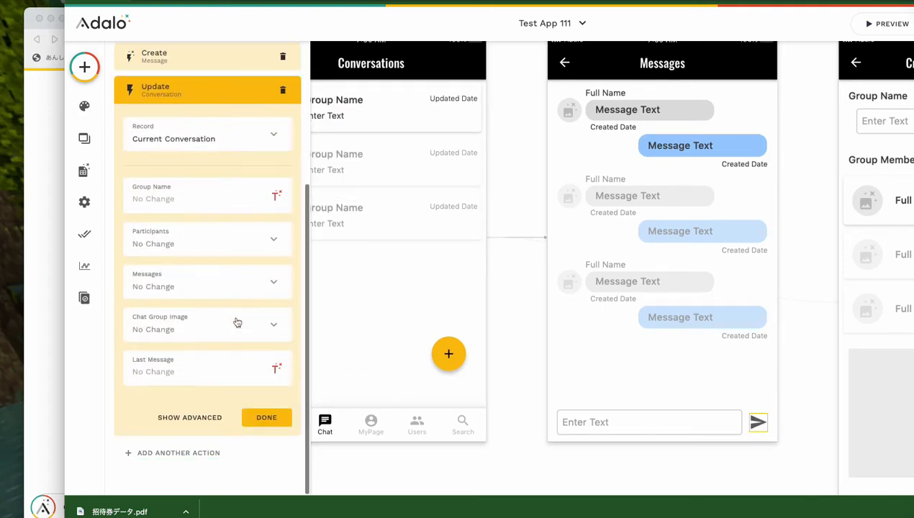
{"action": "left_click", "coordinate": [275, 368]}
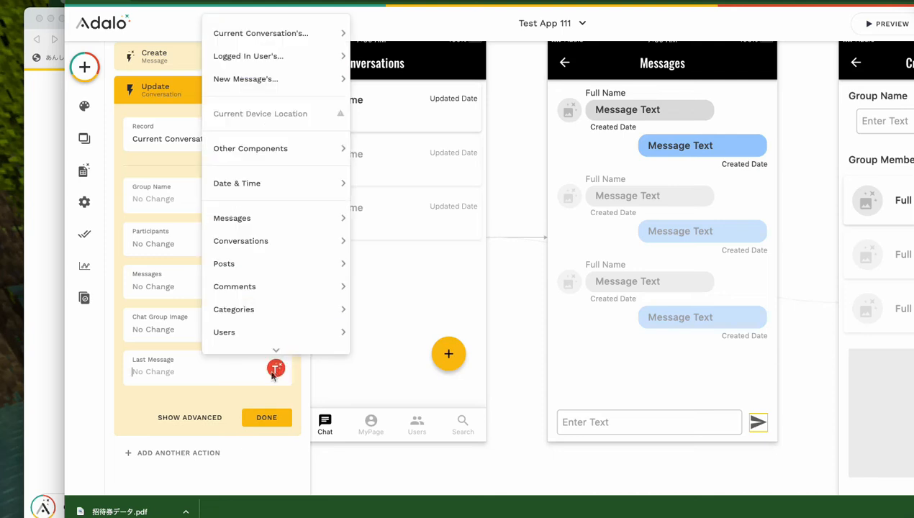
{"action": "left_click", "coordinate": [247, 56]}
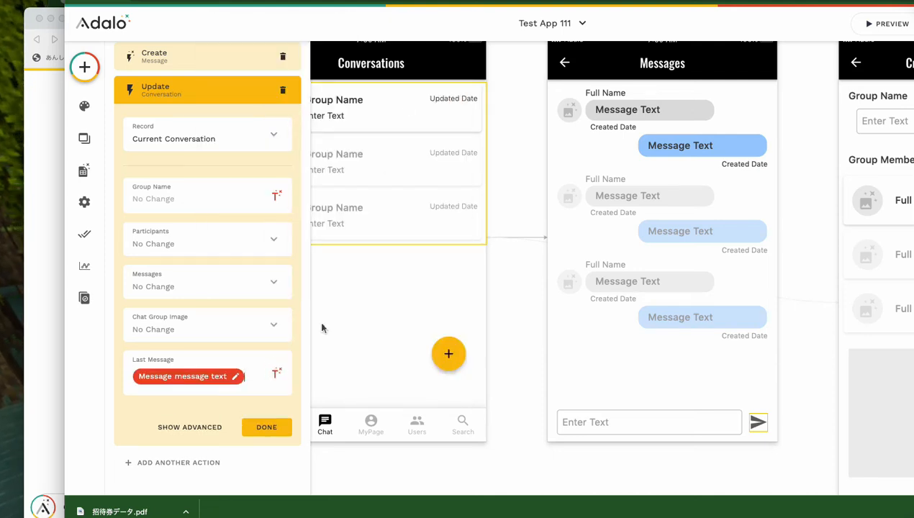
{"action": "left_click", "coordinate": [266, 426]}
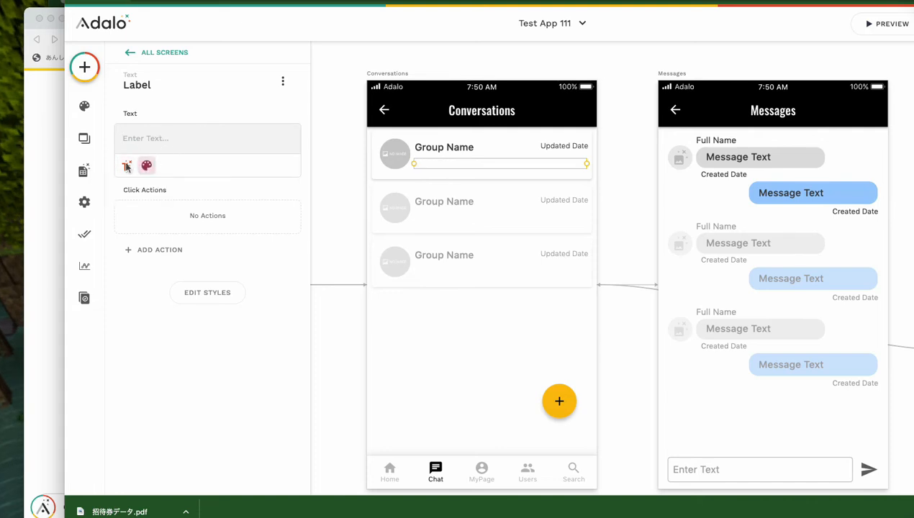
- Bind the empty label to Current Conversation > Last Message and launch the preview
{"action": "left_click", "coordinate": [127, 165]}
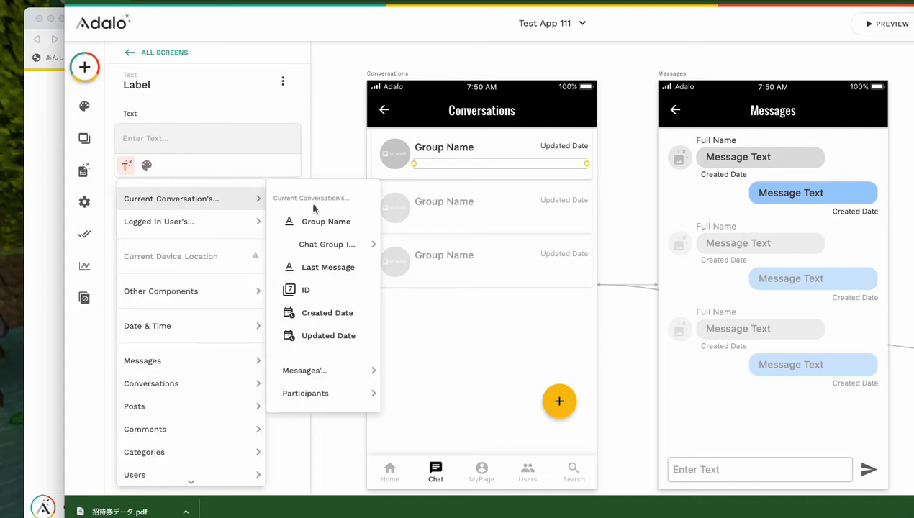
{"action": "left_click", "coordinate": [328, 266]}
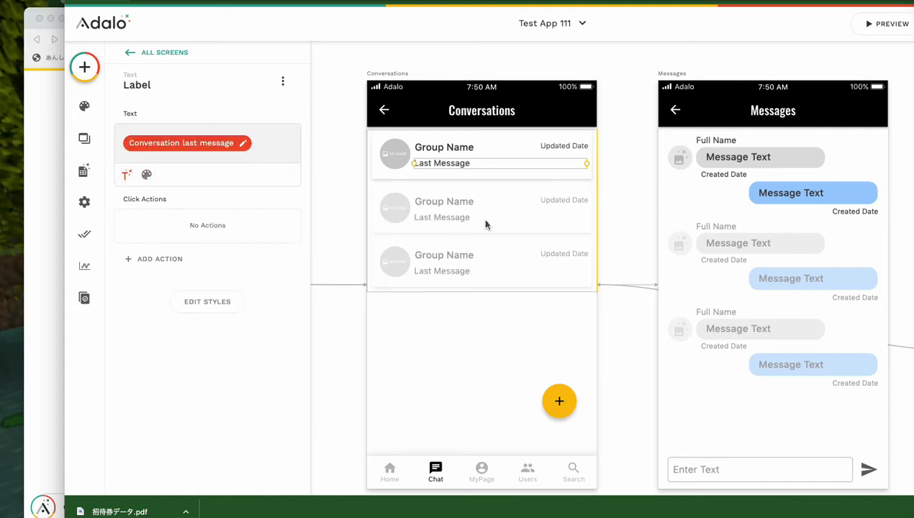
{"action": "left_click", "coordinate": [886, 23]}
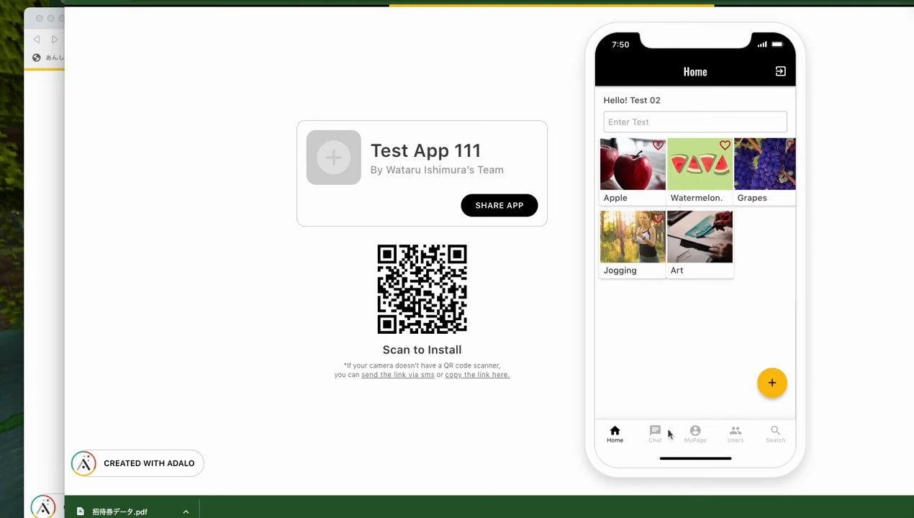
- Send "How are you?" in Test Group 1 and return to the conversation list
{"action": "left_click", "coordinate": [653, 434]}
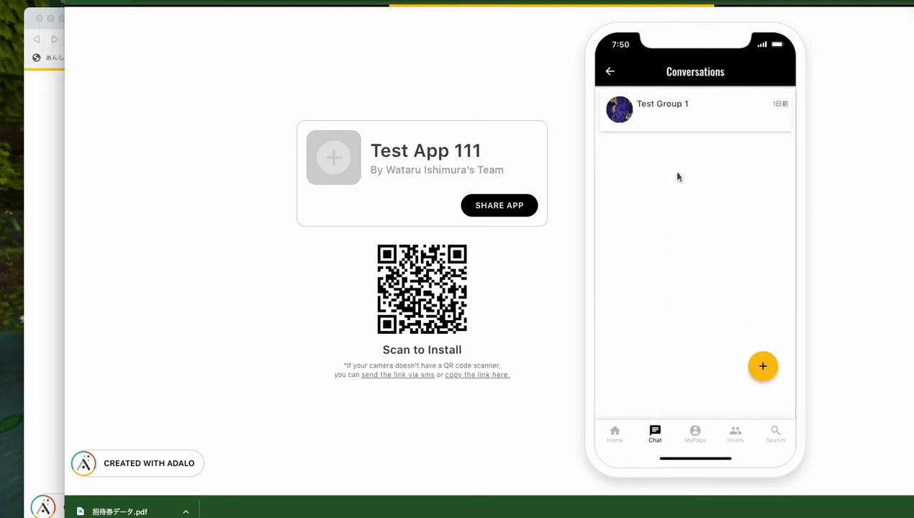
{"action": "mouse_move", "coordinate": [601, 432]}
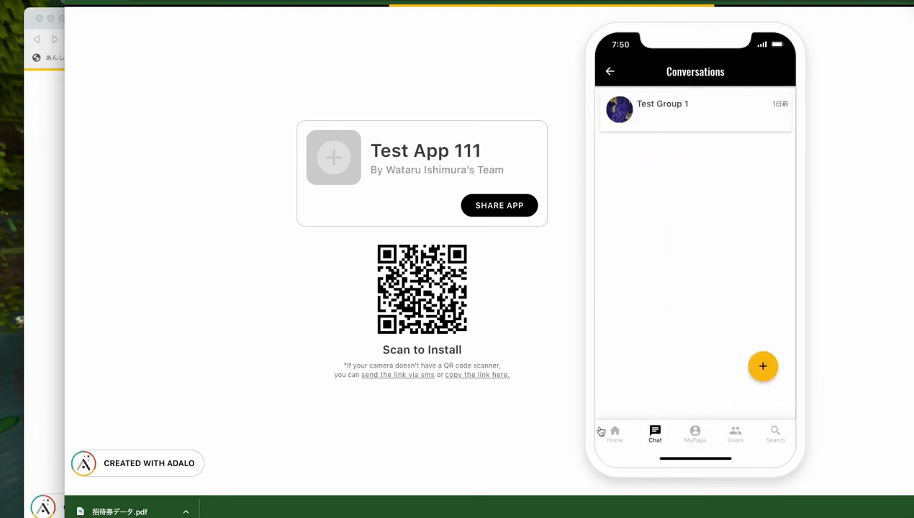
{"action": "left_click", "coordinate": [615, 435]}
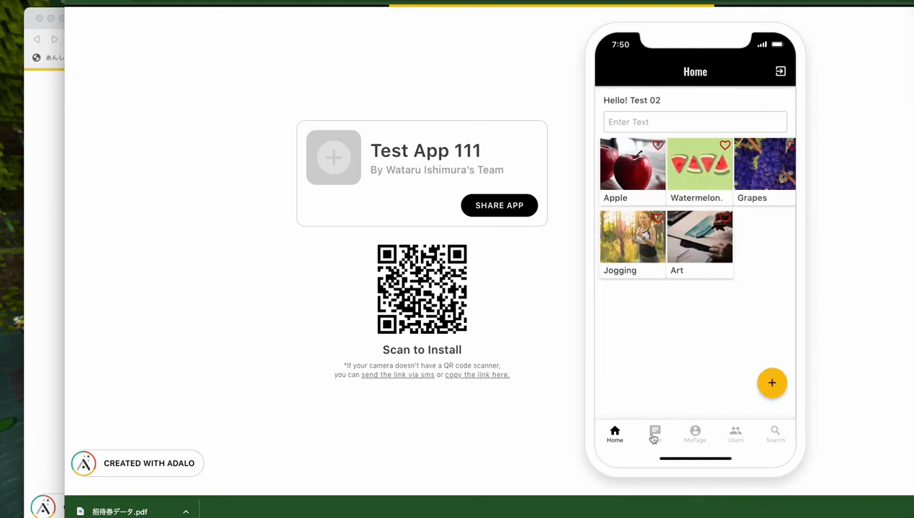
{"action": "left_click", "coordinate": [654, 435]}
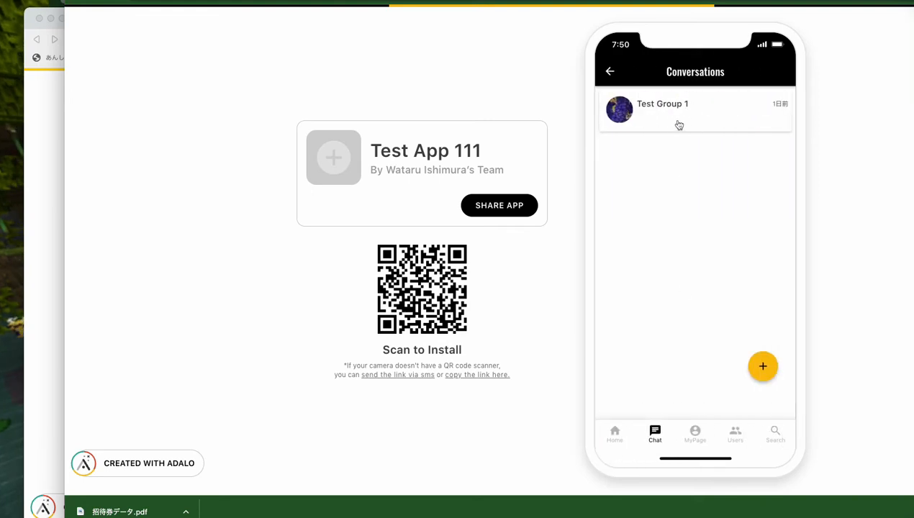
{"action": "left_click", "coordinate": [693, 109]}
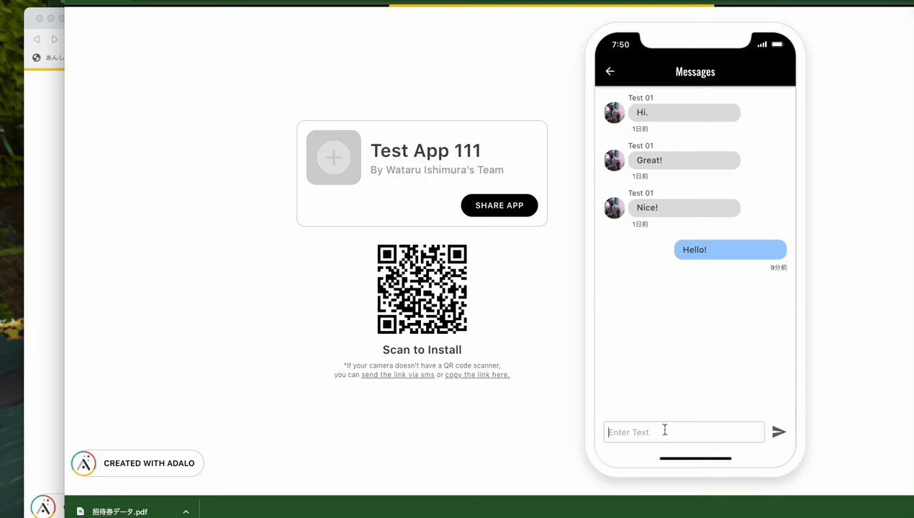
{"action": "type", "text": "How"}
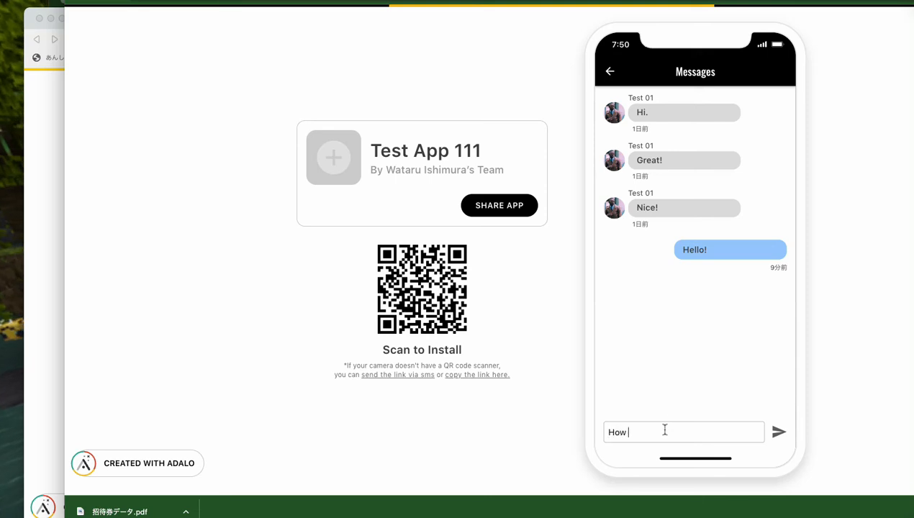
{"action": "type", "text": "are you?"}
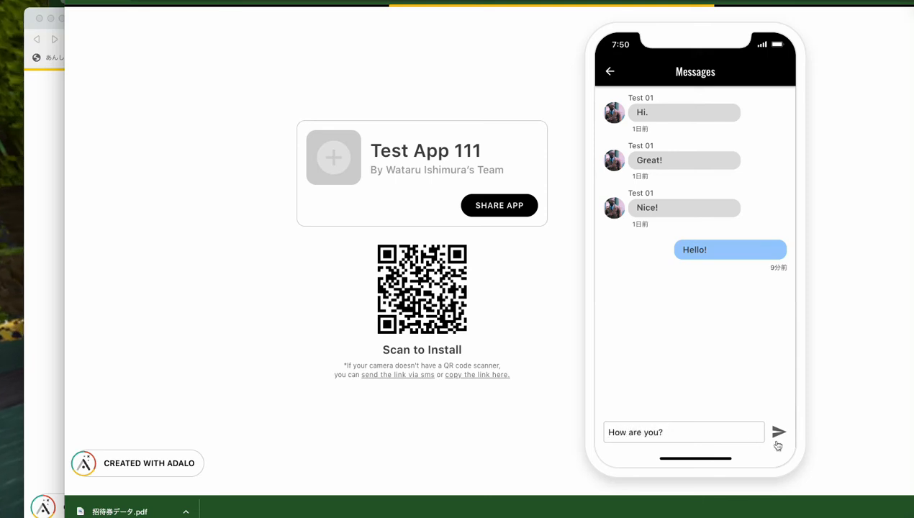
{"action": "left_click", "coordinate": [779, 432]}
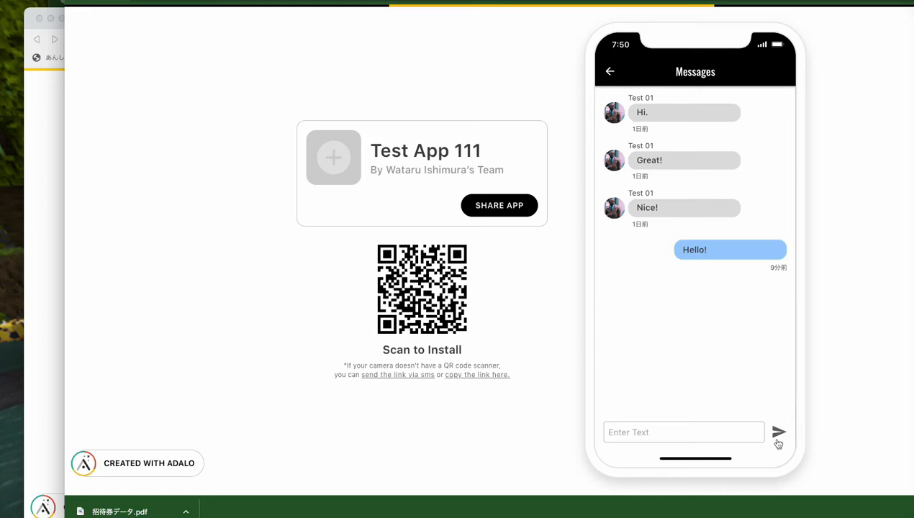
{"action": "left_click", "coordinate": [611, 72]}
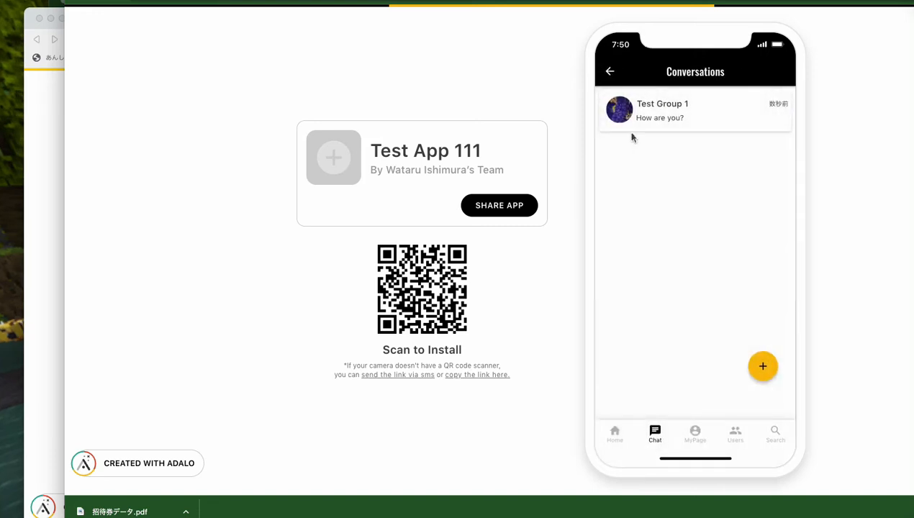
{"action": "mouse_move", "coordinate": [681, 137]}
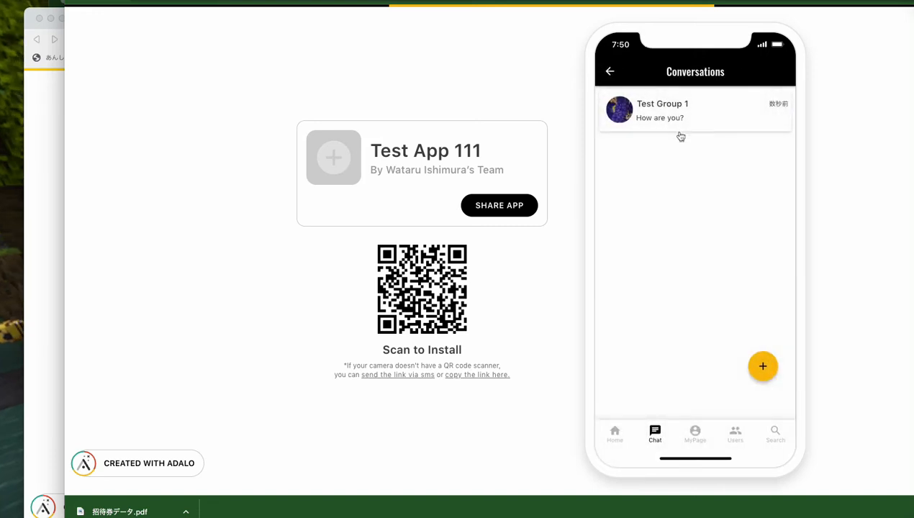
{"action": "mouse_move", "coordinate": [292, 20]}
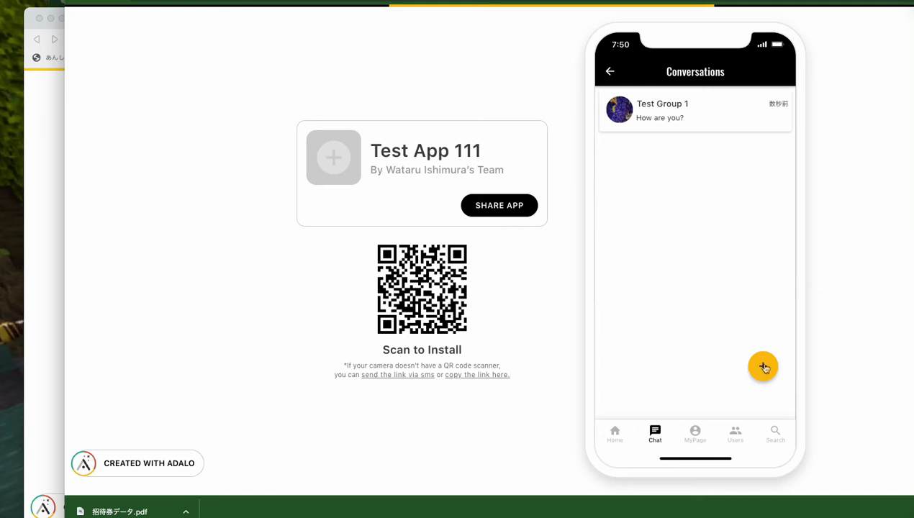
- Browse Create Conversation and the Users tab, ending on Create Conversation's member list
{"action": "left_click", "coordinate": [763, 367]}
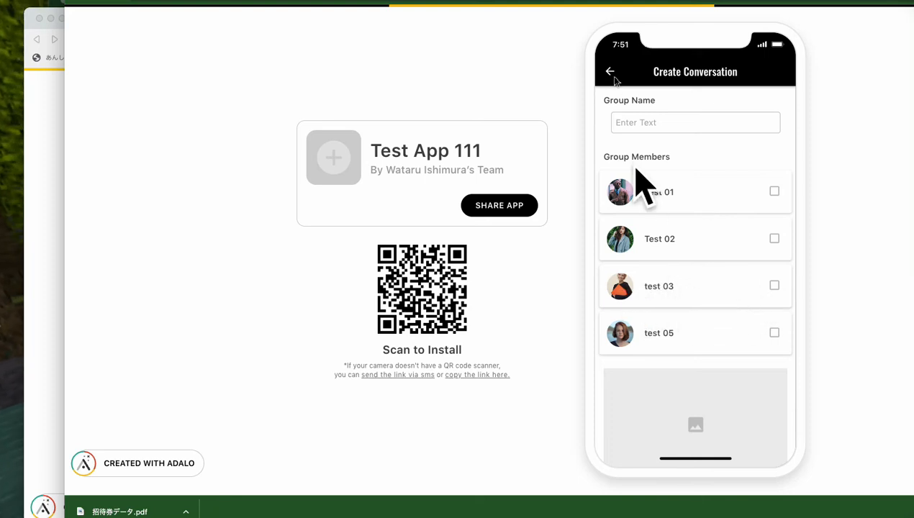
{"action": "left_click", "coordinate": [610, 72]}
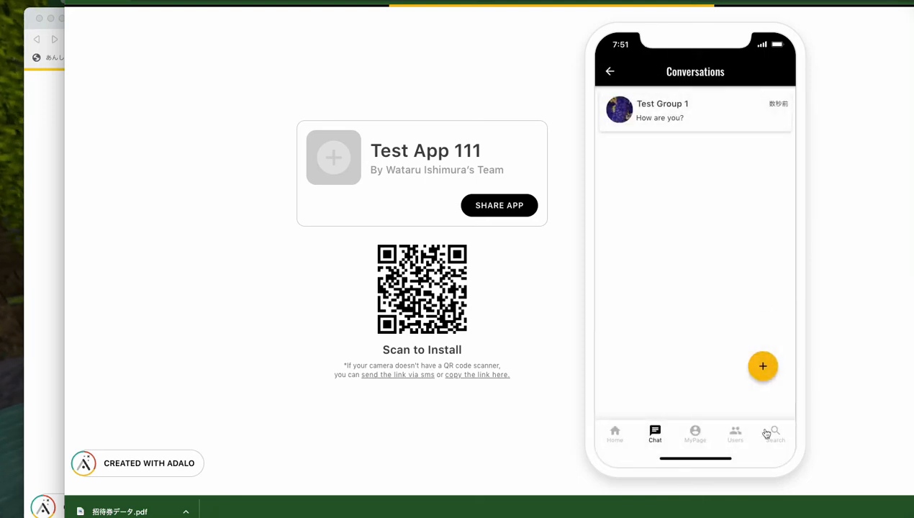
{"action": "left_click", "coordinate": [733, 434]}
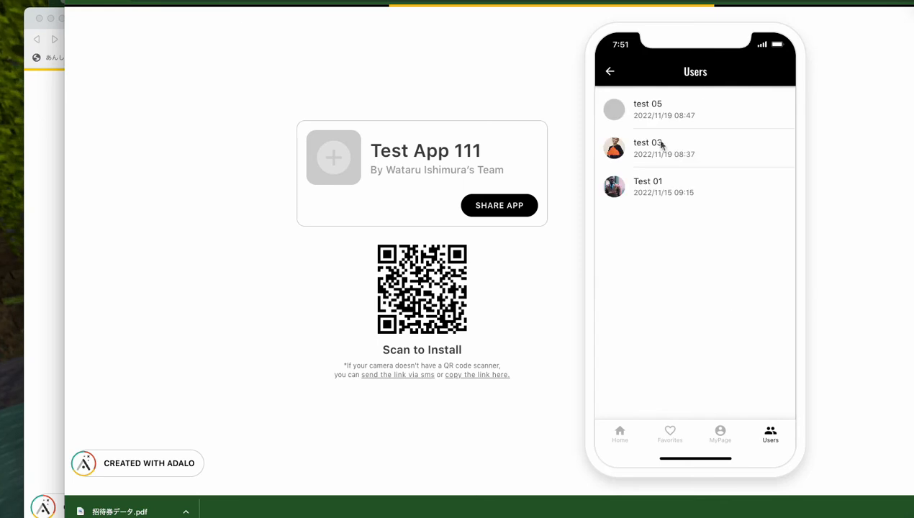
{"action": "left_click", "coordinate": [719, 434]}
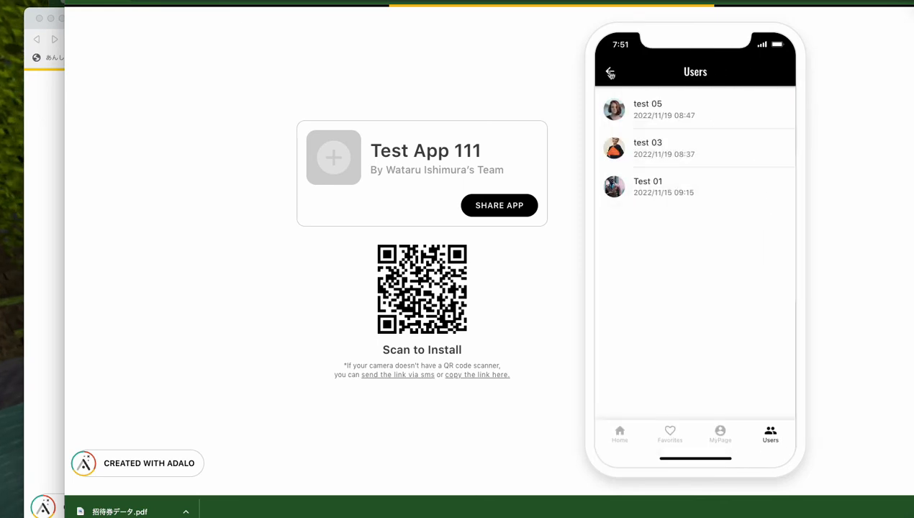
{"action": "left_click", "coordinate": [653, 434]}
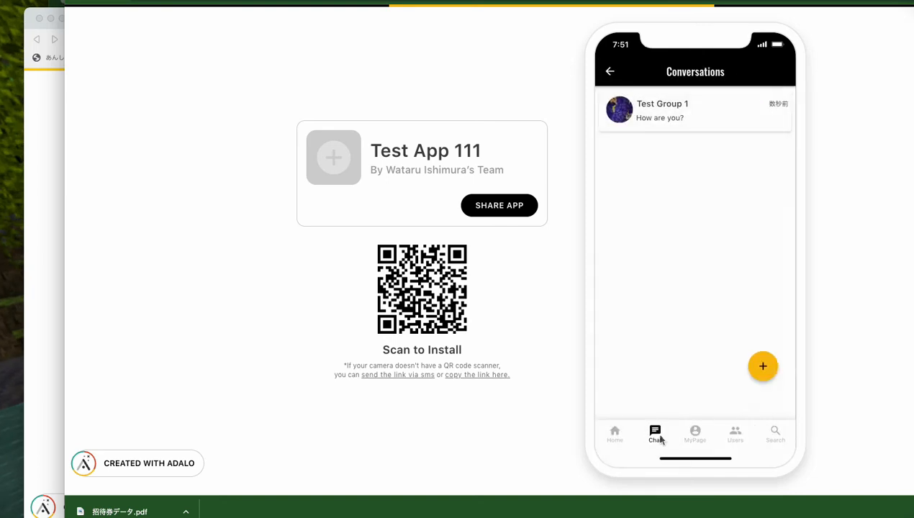
{"action": "mouse_move", "coordinate": [763, 367]}
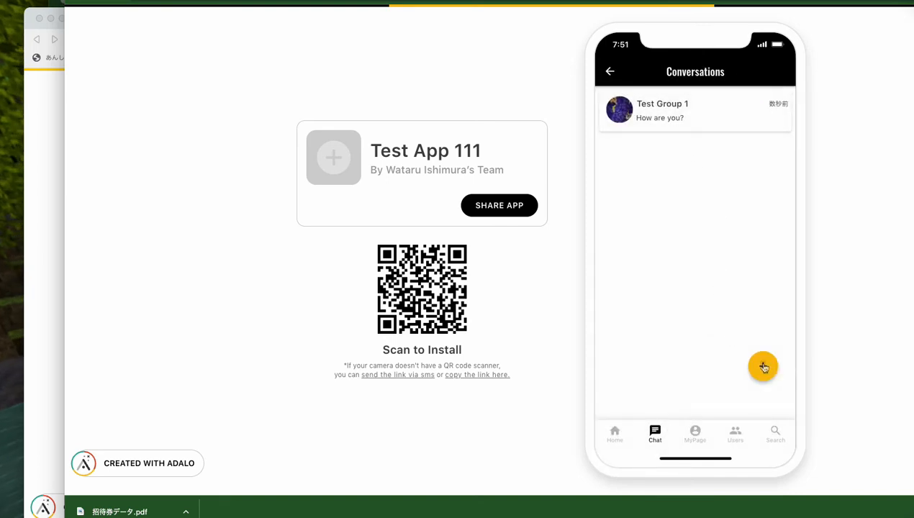
{"action": "left_click", "coordinate": [762, 367]}
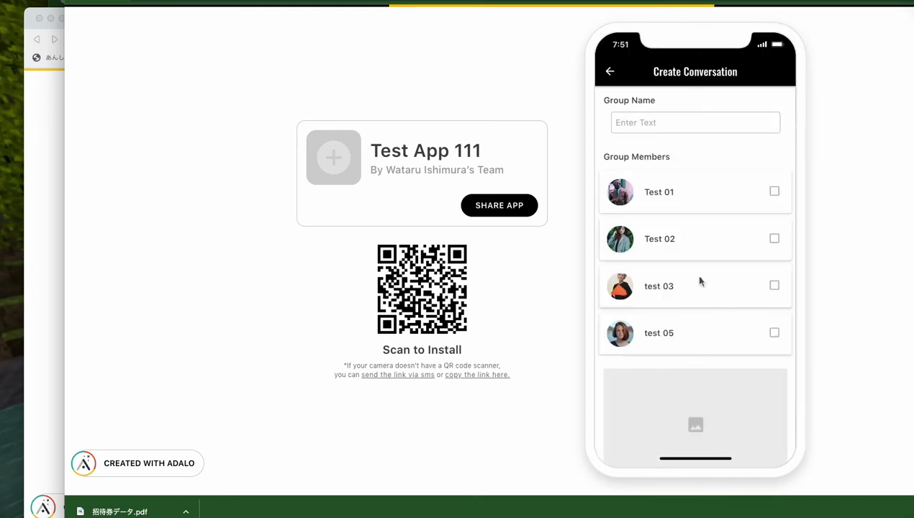
{"action": "mouse_move", "coordinate": [725, 247]}
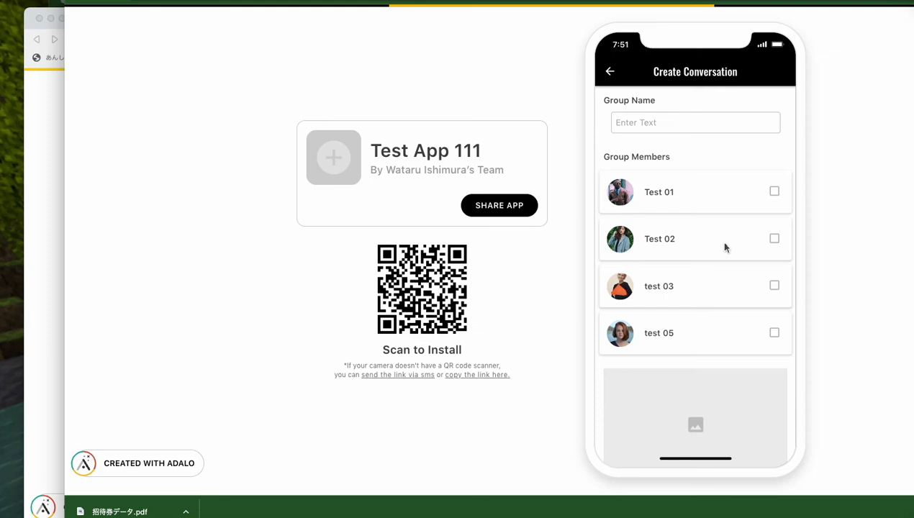
{"action": "mouse_move", "coordinate": [675, 256]}
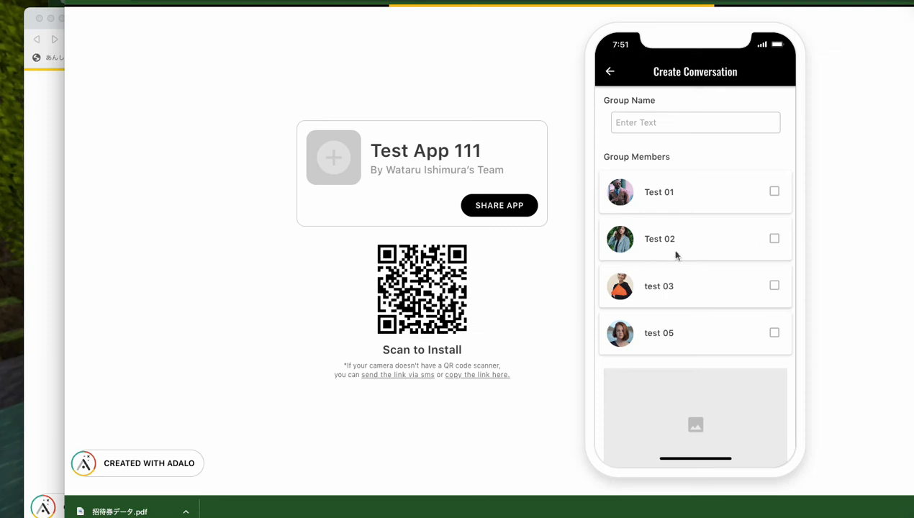
{"action": "mouse_move", "coordinate": [653, 254]}
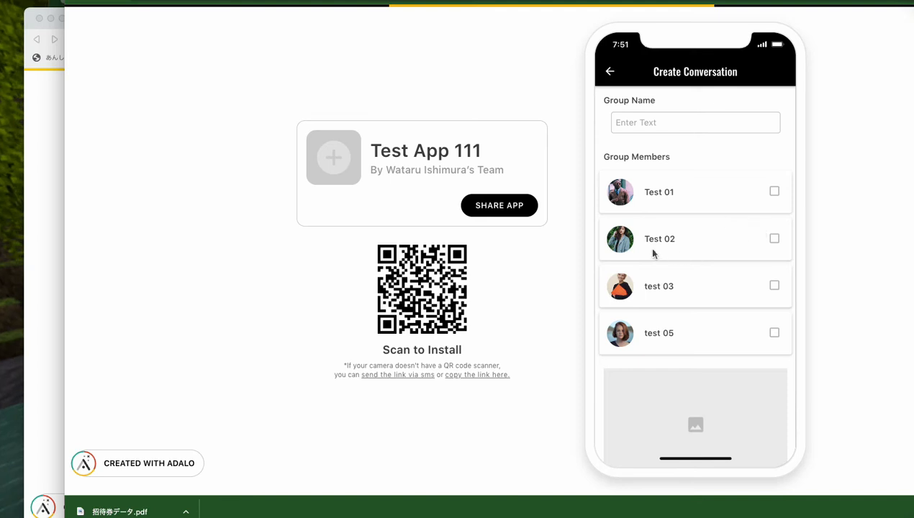
{"action": "mouse_move", "coordinate": [675, 243]}
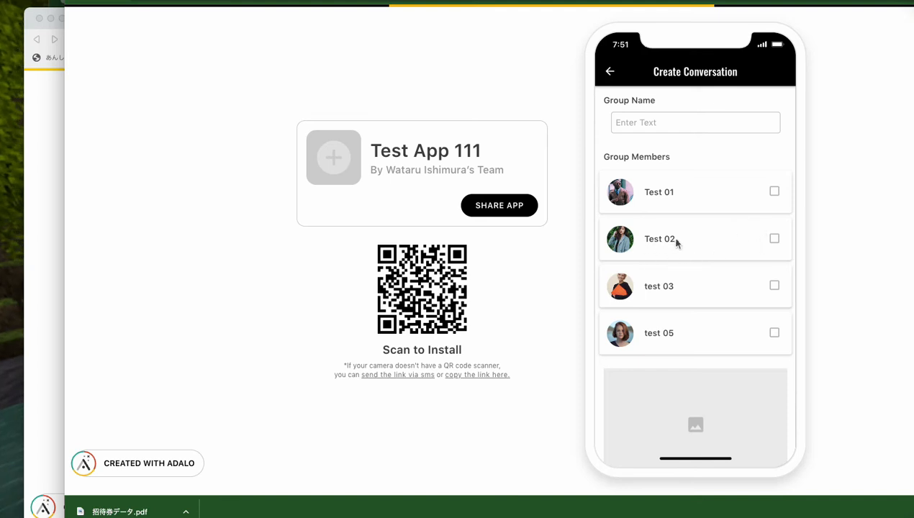
{"action": "mouse_move", "coordinate": [708, 224]}
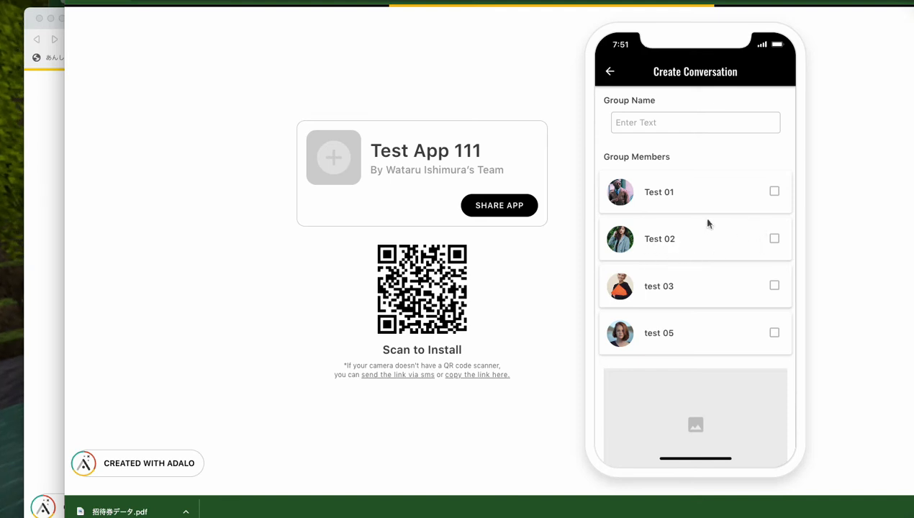
{"action": "mouse_move", "coordinate": [682, 251]}
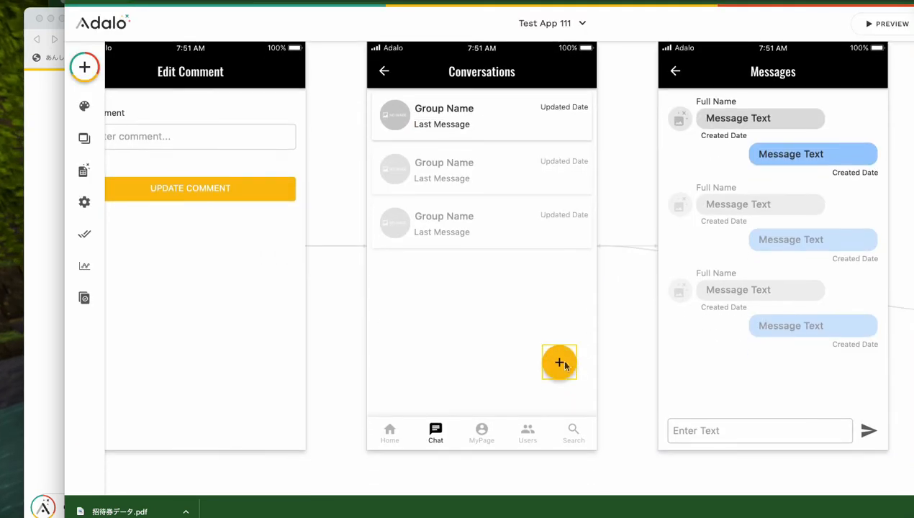
- Inspect the add button's Create Conversation action with empty Group Name and Last Message
{"action": "left_click", "coordinate": [559, 362]}
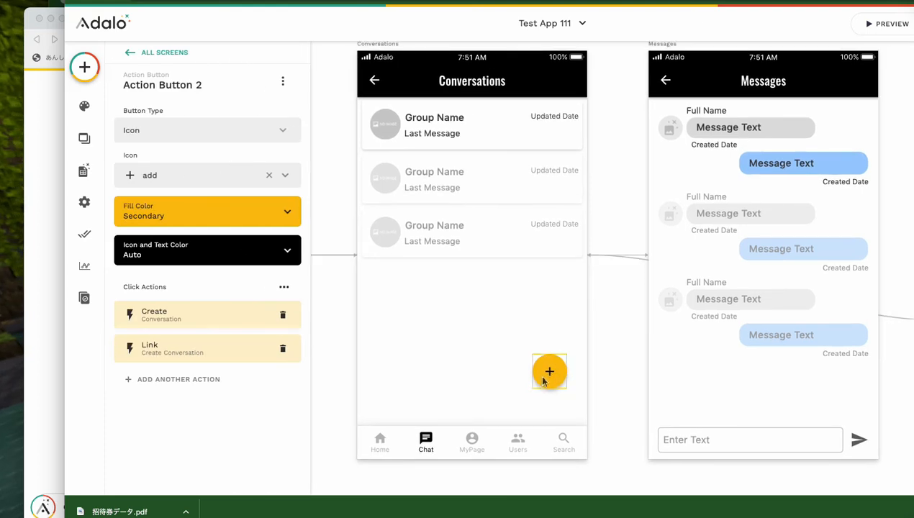
{"action": "mouse_move", "coordinate": [512, 372]}
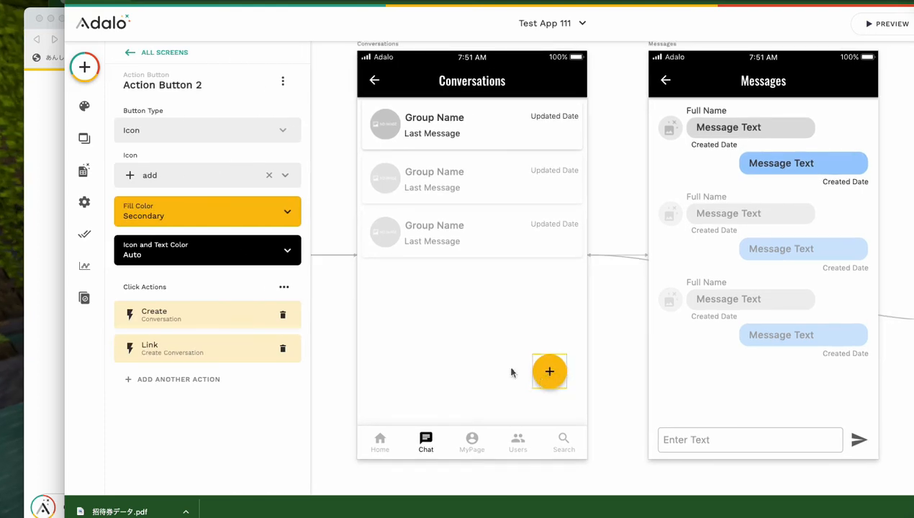
{"action": "left_click", "coordinate": [207, 314]}
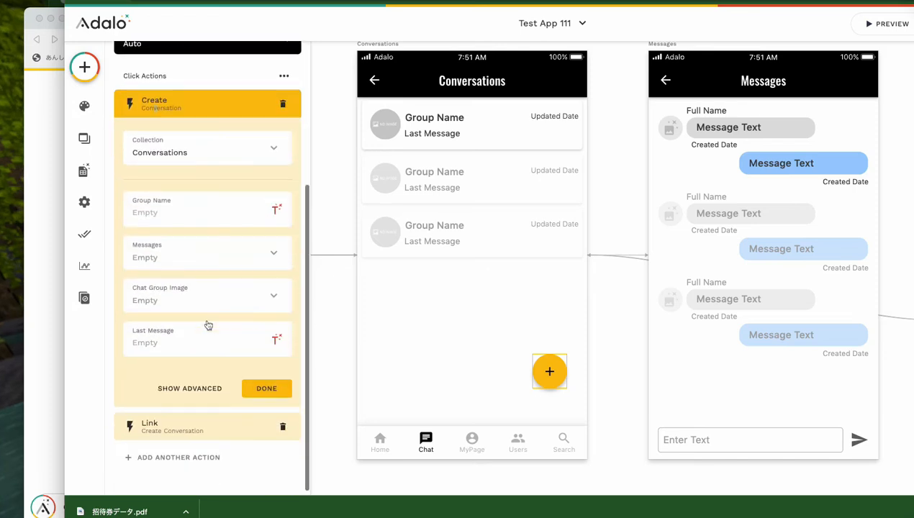
{"action": "left_click", "coordinate": [154, 104]}
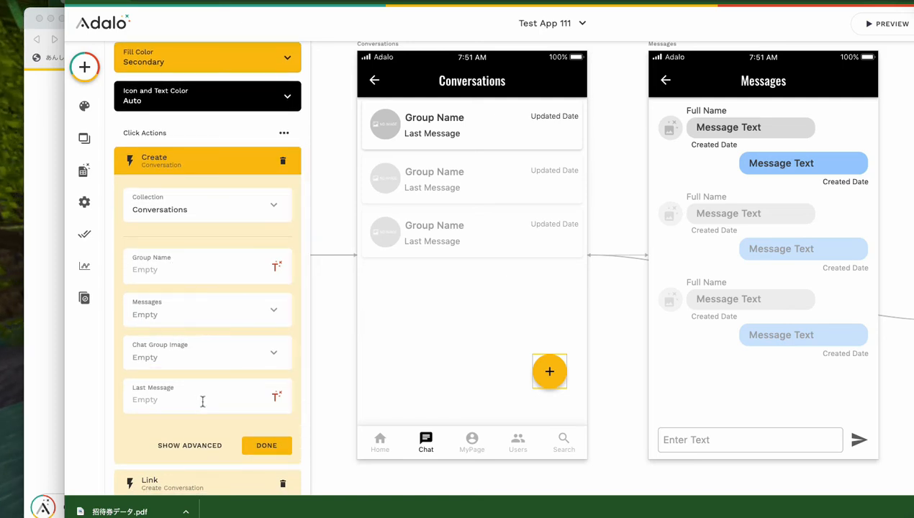
- Expand the Conversations collection in the Database to view its Participants property
{"action": "left_click", "coordinate": [85, 169]}
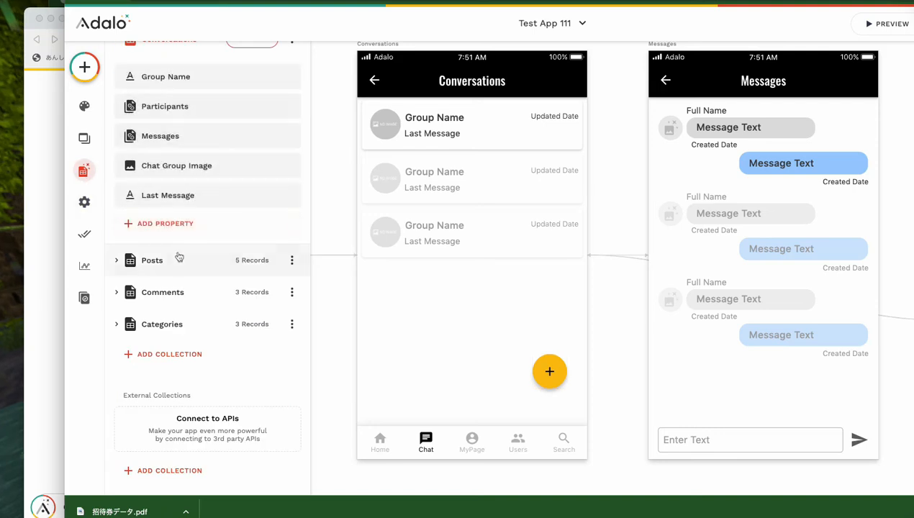
{"action": "scroll", "scroll_direction": "up", "scroll_amount": 3}
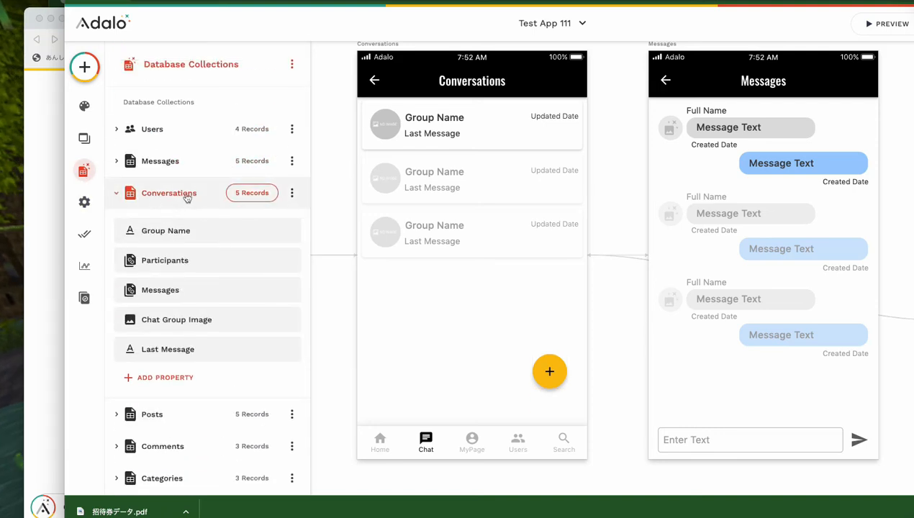
{"action": "mouse_move", "coordinate": [153, 253]}
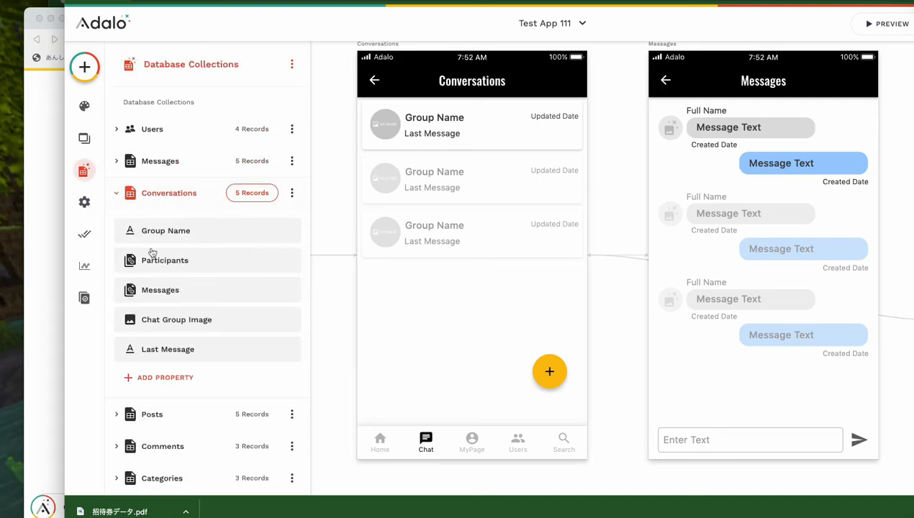
{"action": "mouse_move", "coordinate": [166, 265]}
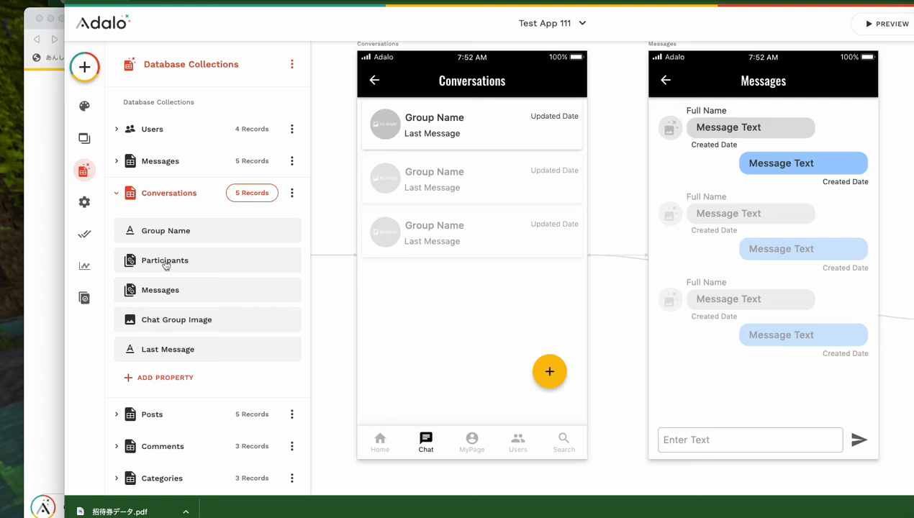
{"action": "left_click", "coordinate": [550, 371]}
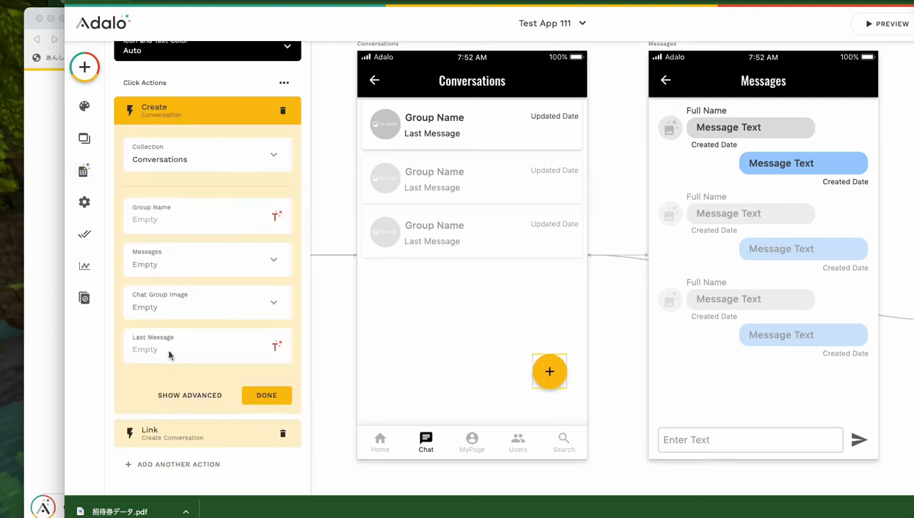
{"action": "mouse_move", "coordinate": [199, 324]}
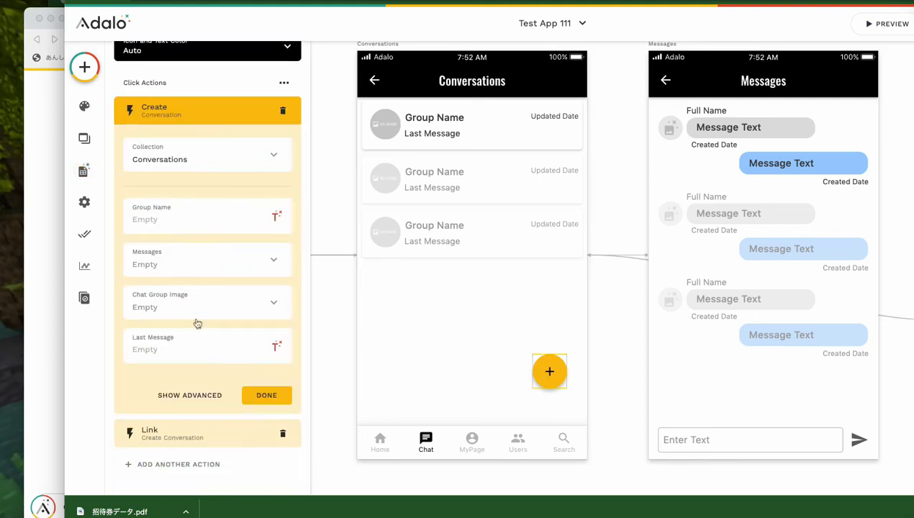
{"action": "mouse_move", "coordinate": [199, 323]}
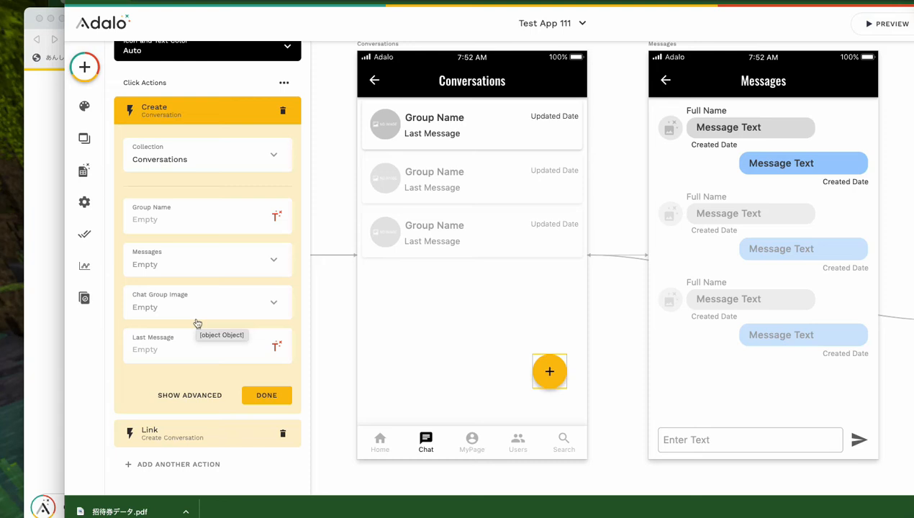
{"action": "mouse_move", "coordinate": [165, 205]}
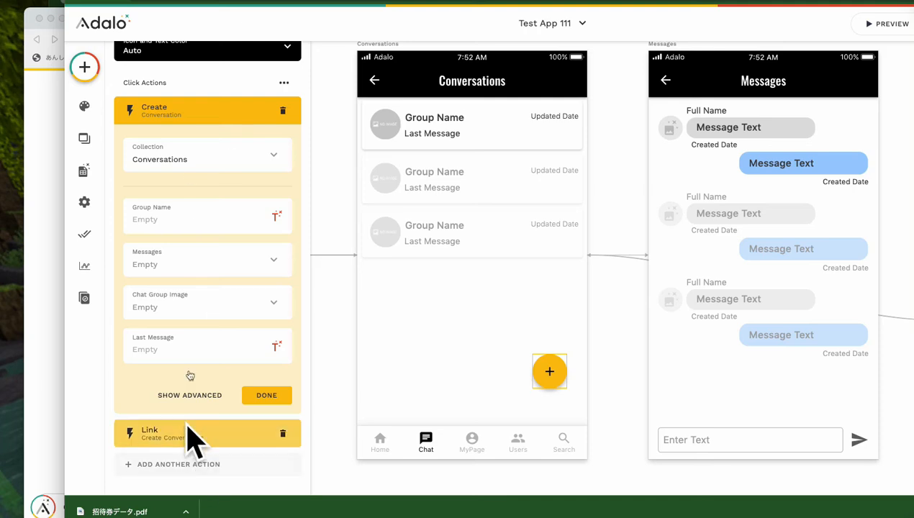
- Add an Update New Conversation action adding the Logged In User to Participants
{"action": "left_click", "coordinate": [266, 394]}
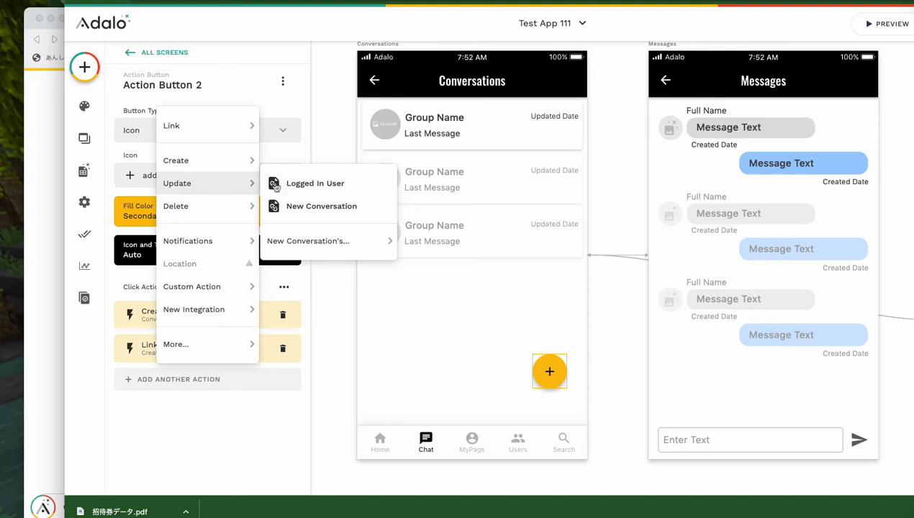
{"action": "mouse_move", "coordinate": [321, 207]}
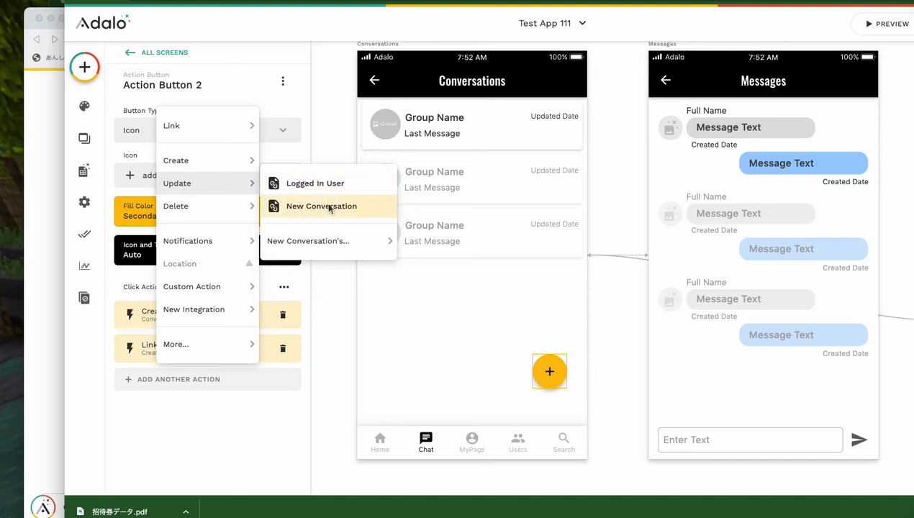
{"action": "left_click", "coordinate": [321, 206]}
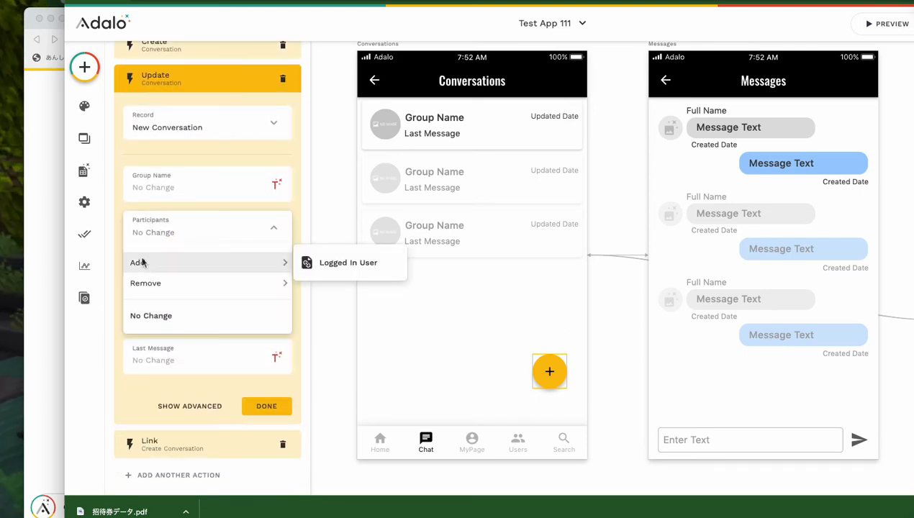
{"action": "left_click", "coordinate": [348, 262]}
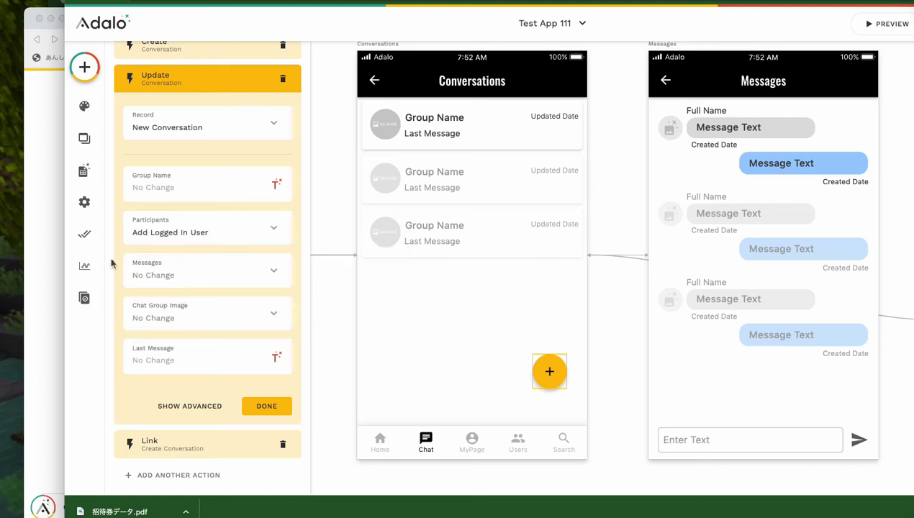
{"action": "left_click", "coordinate": [266, 406]}
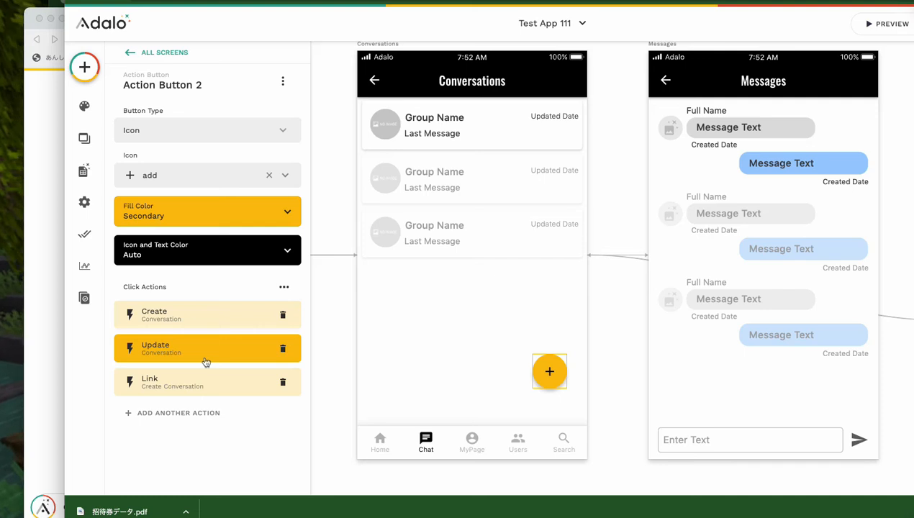
{"action": "mouse_move", "coordinate": [218, 364]}
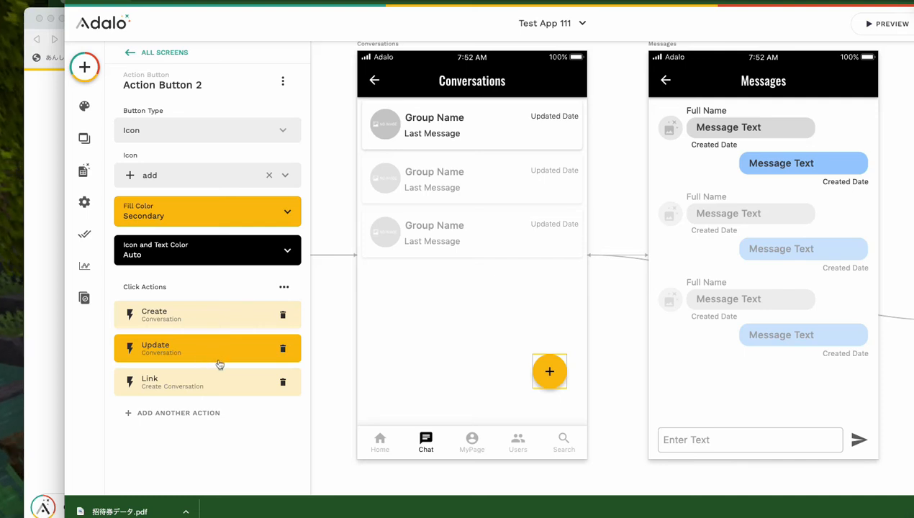
{"action": "mouse_move", "coordinate": [212, 432]}
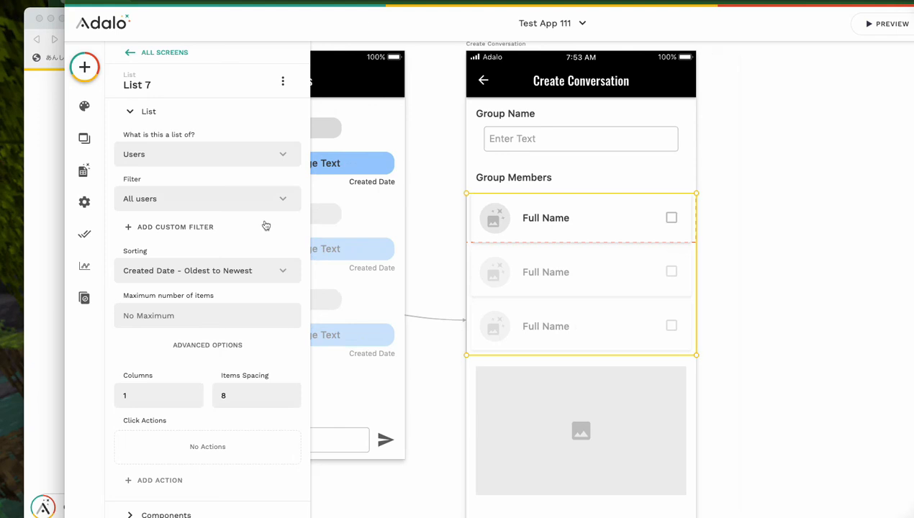
{"action": "mouse_move", "coordinate": [129, 207]}
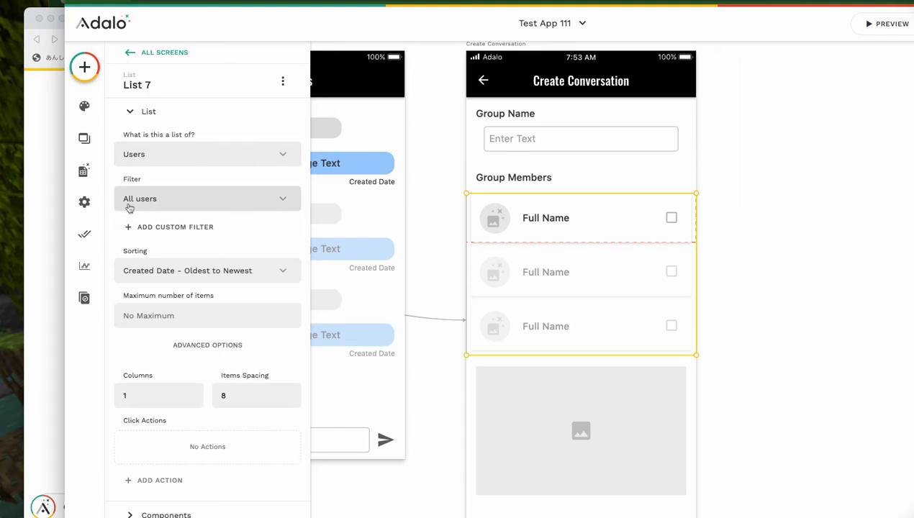
{"action": "mouse_move", "coordinate": [175, 227]}
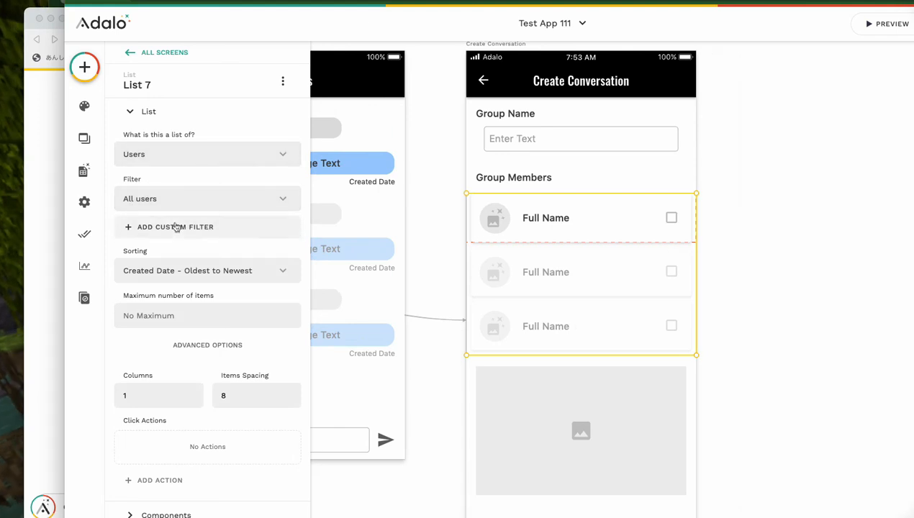
- Filter the member list to Email not equal to Logged In User's Email and launch the preview
{"action": "left_click", "coordinate": [175, 228]}
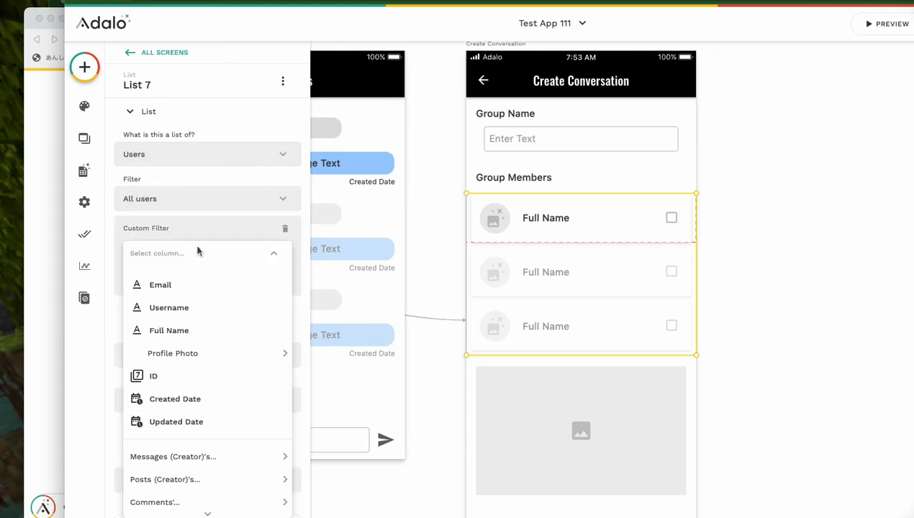
{"action": "left_click", "coordinate": [159, 285]}
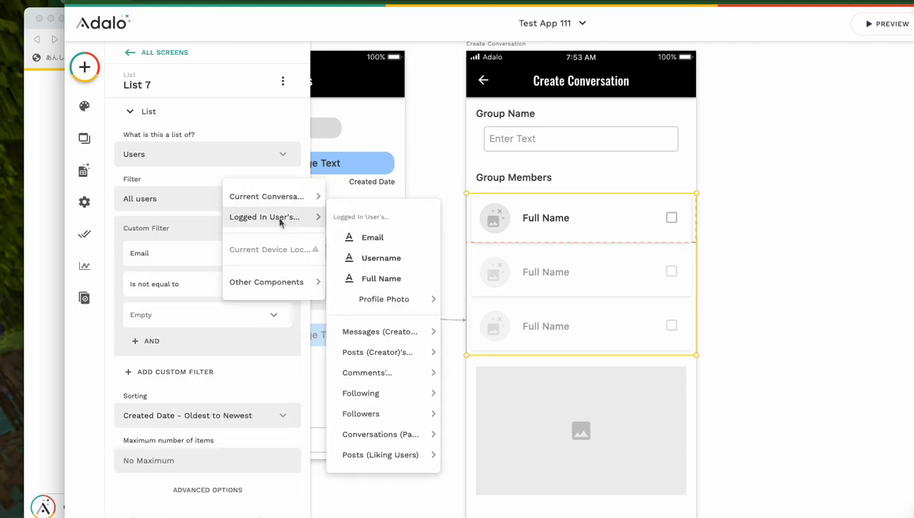
{"action": "left_click", "coordinate": [371, 236]}
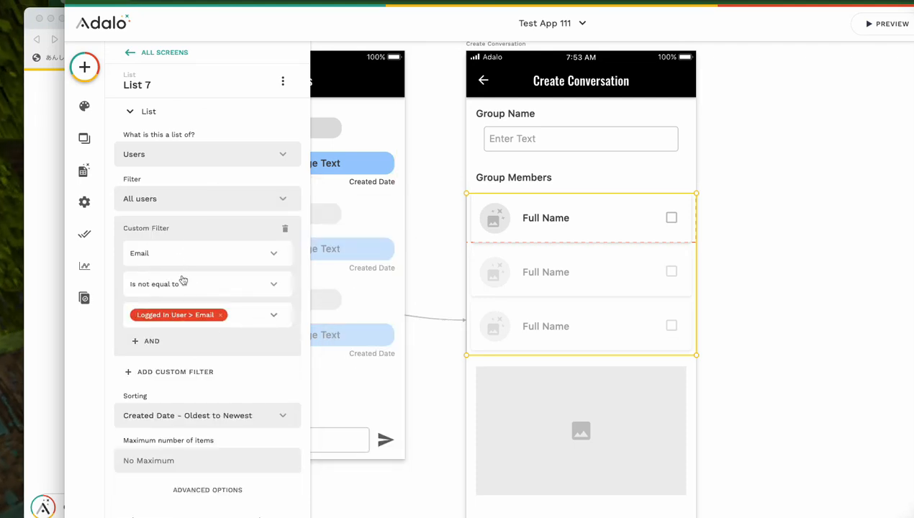
{"action": "mouse_move", "coordinate": [622, 240]}
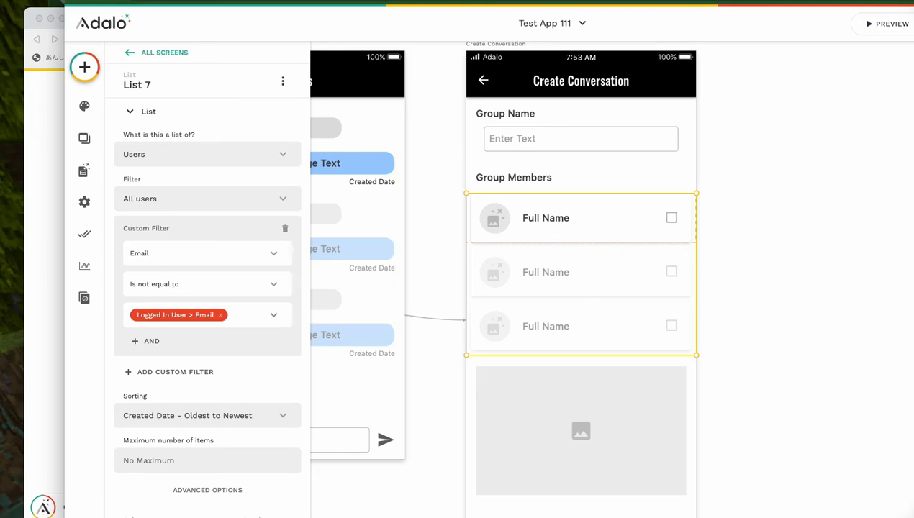
{"action": "left_click", "coordinate": [891, 23]}
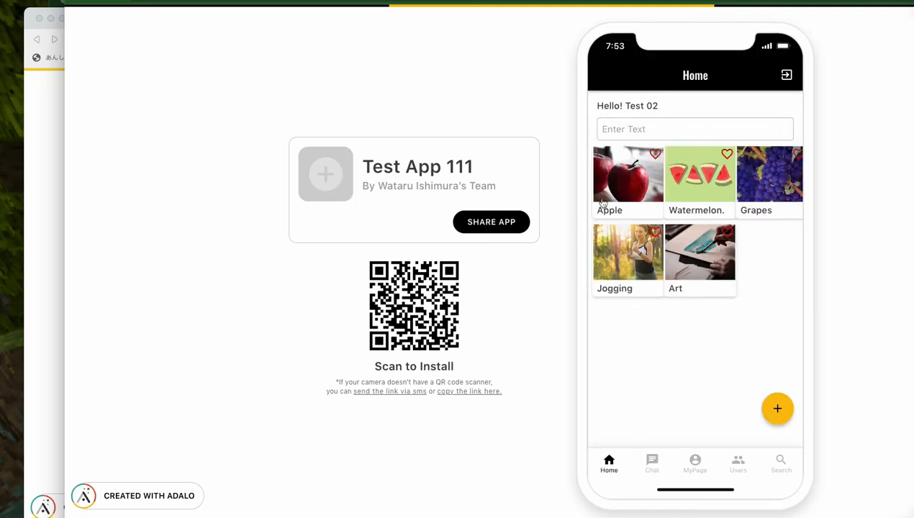
- Browse the preview's Conversations, peek at Test Group 1, and start a new conversation
{"action": "left_click", "coordinate": [650, 463]}
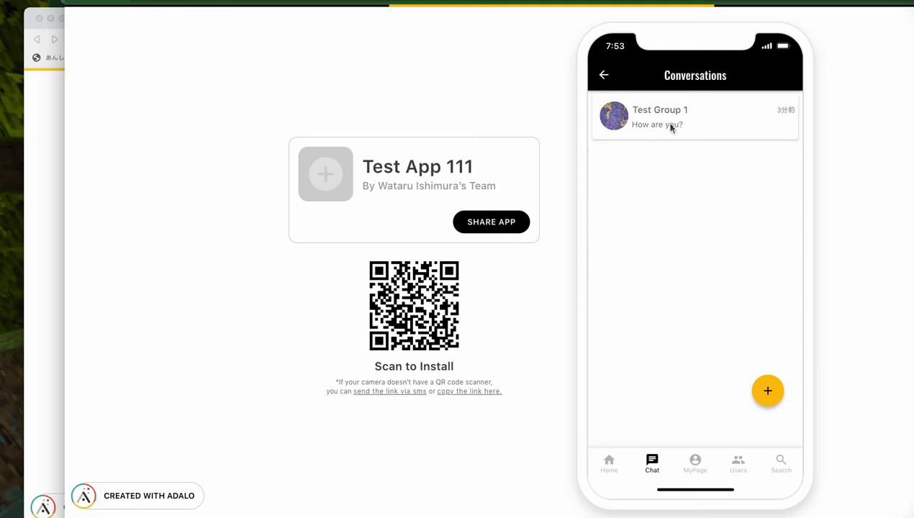
{"action": "left_click", "coordinate": [693, 116]}
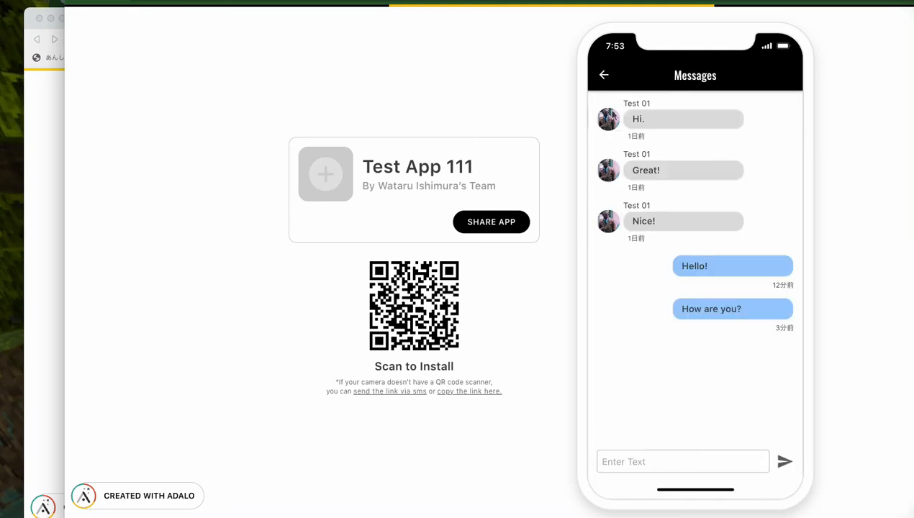
{"action": "left_click", "coordinate": [605, 75]}
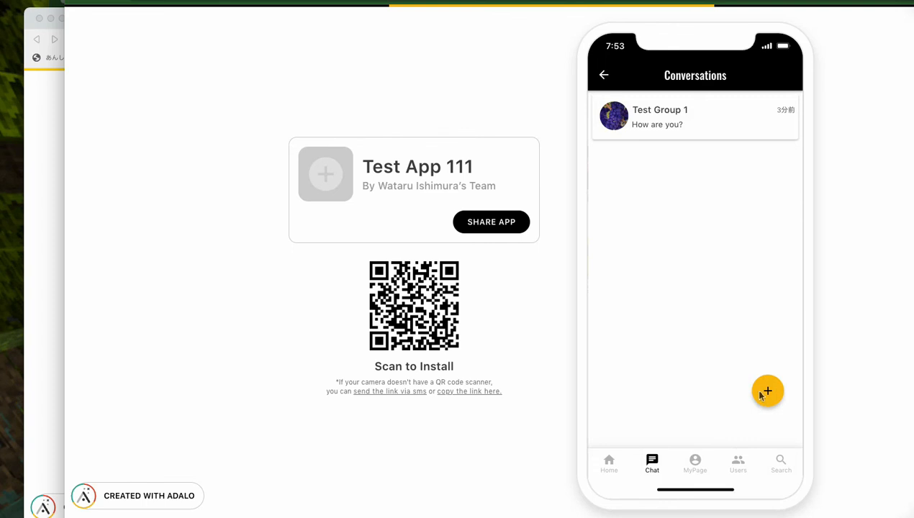
{"action": "left_click", "coordinate": [767, 391]}
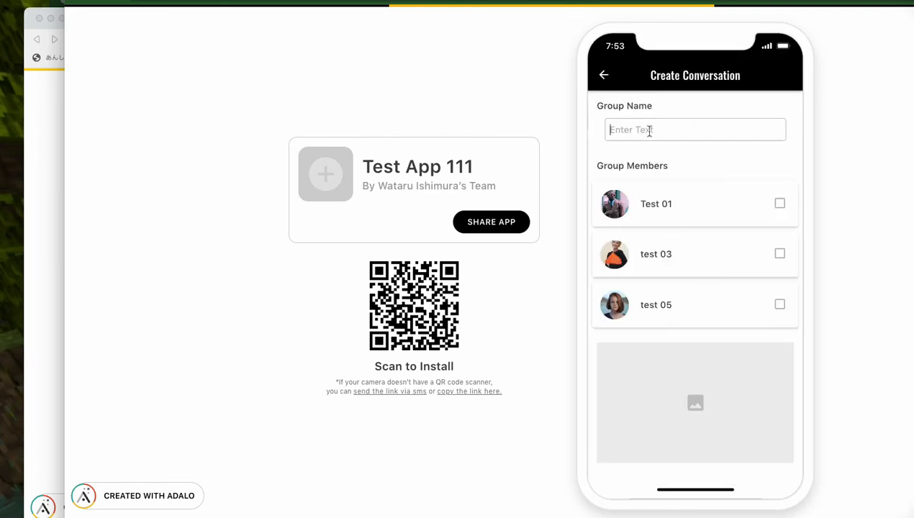
- Name the new group 'Group 2' and start adding a group picture
{"action": "type", "text": "Grpi@"}
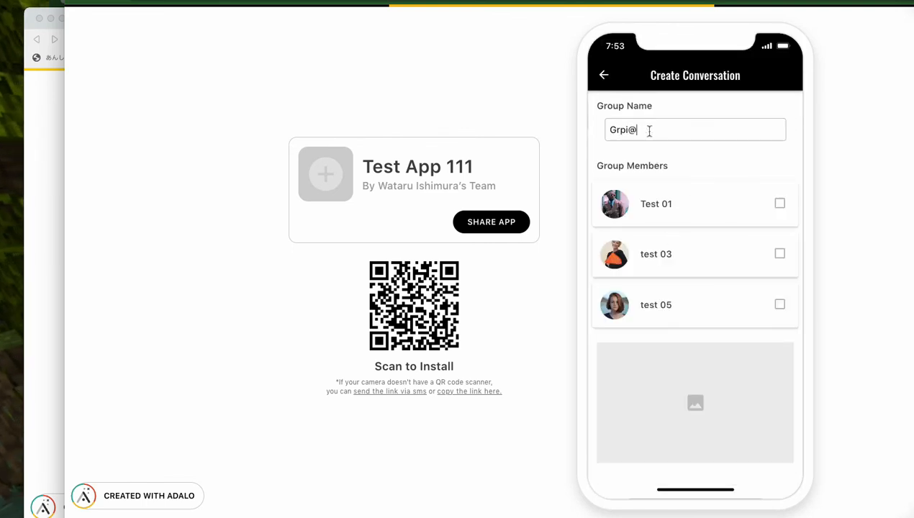
{"action": "key", "text": "Backspace"}
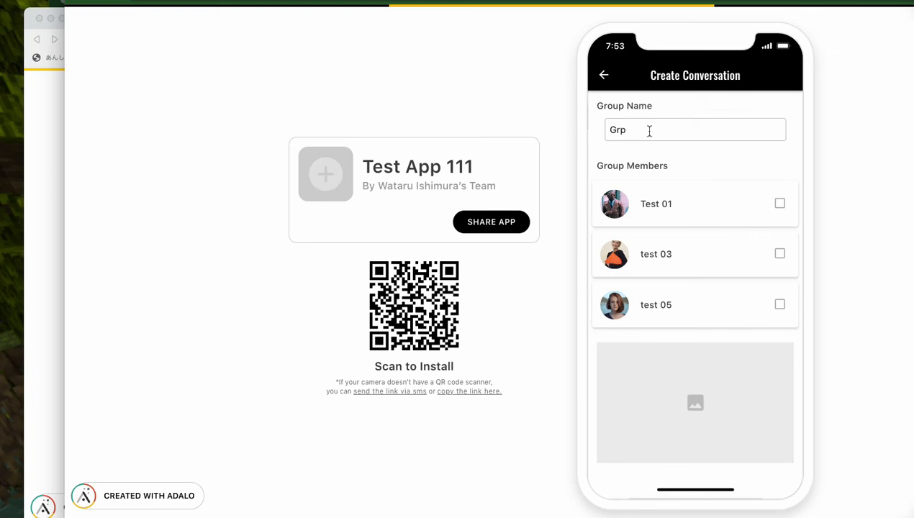
{"action": "type", "text": "Group 2"}
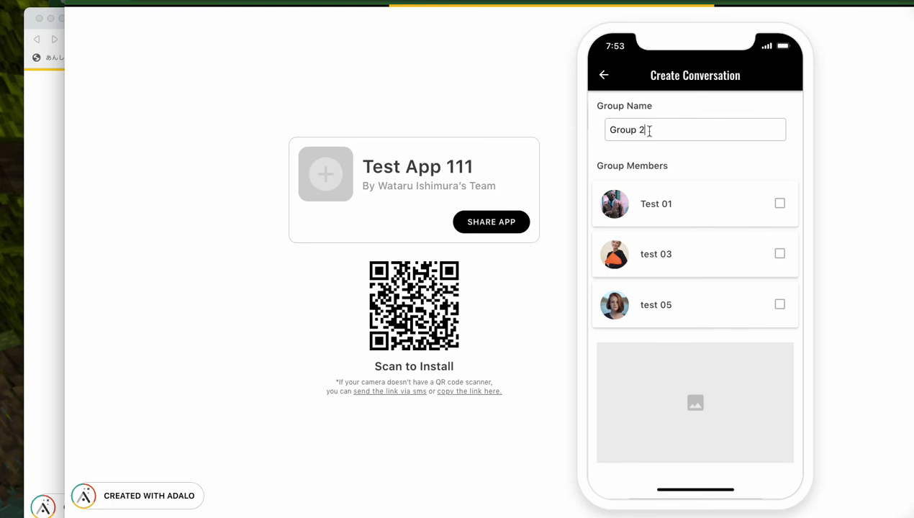
{"action": "mouse_move", "coordinate": [660, 276]}
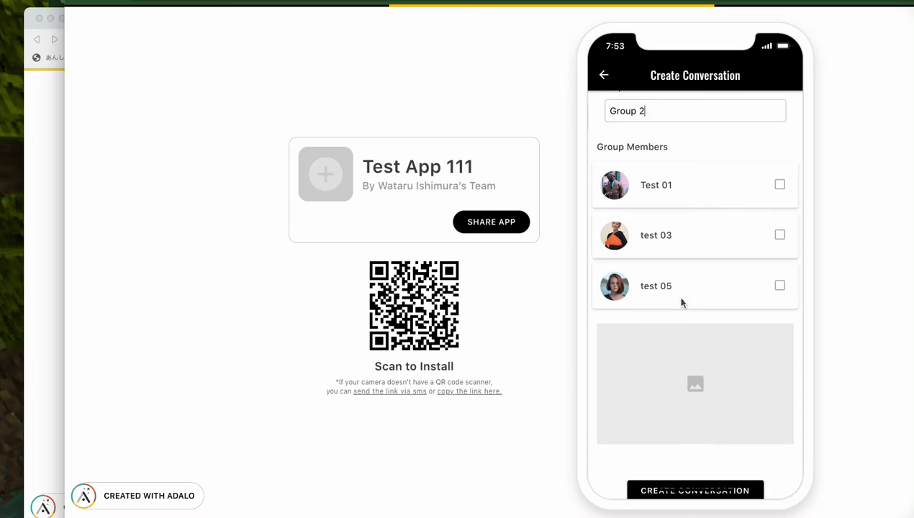
{"action": "scroll", "scroll_direction": "up", "scroll_amount": 3}
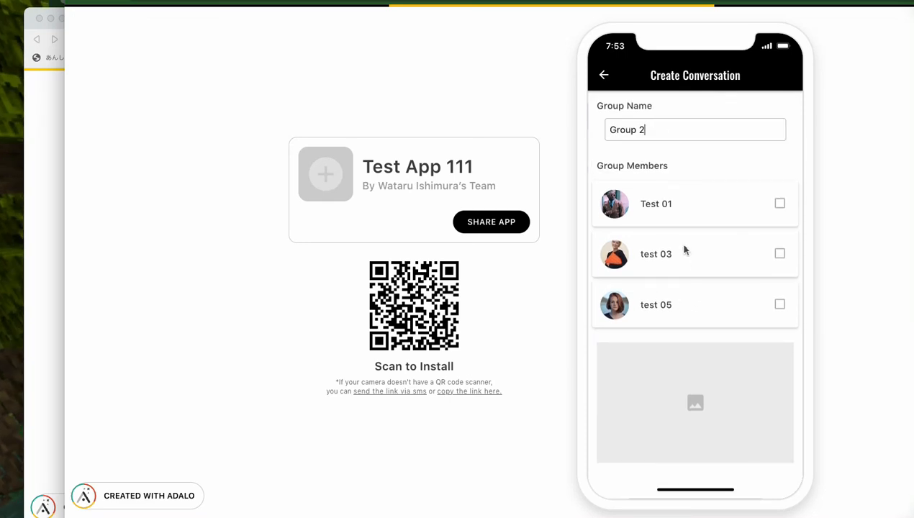
{"action": "mouse_move", "coordinate": [685, 233]}
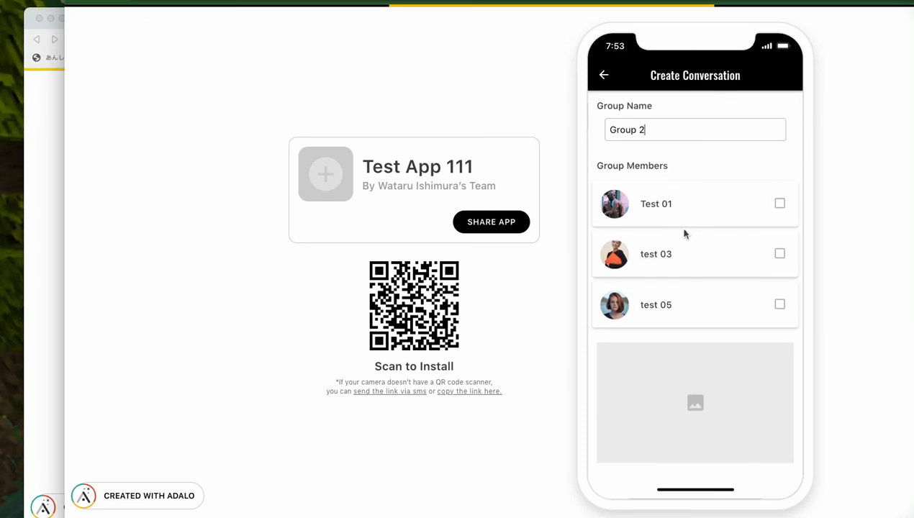
{"action": "mouse_move", "coordinate": [663, 233]}
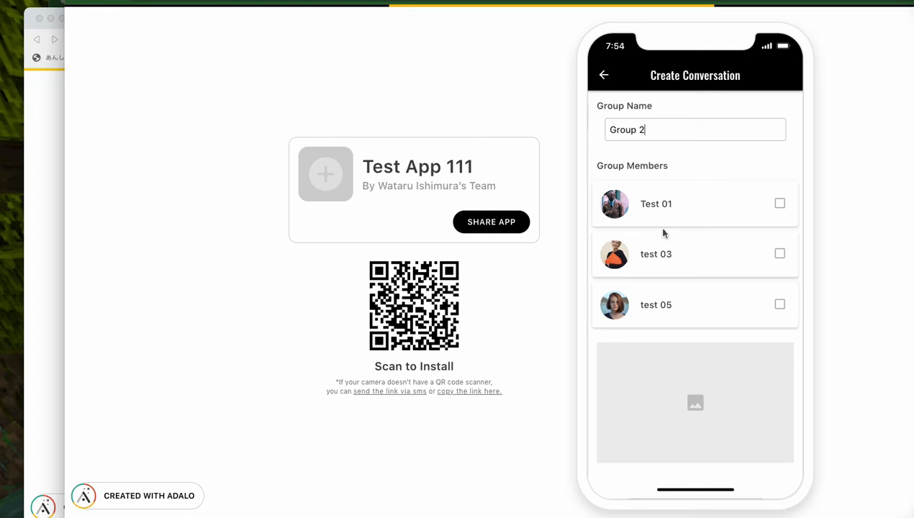
{"action": "mouse_move", "coordinate": [662, 223]}
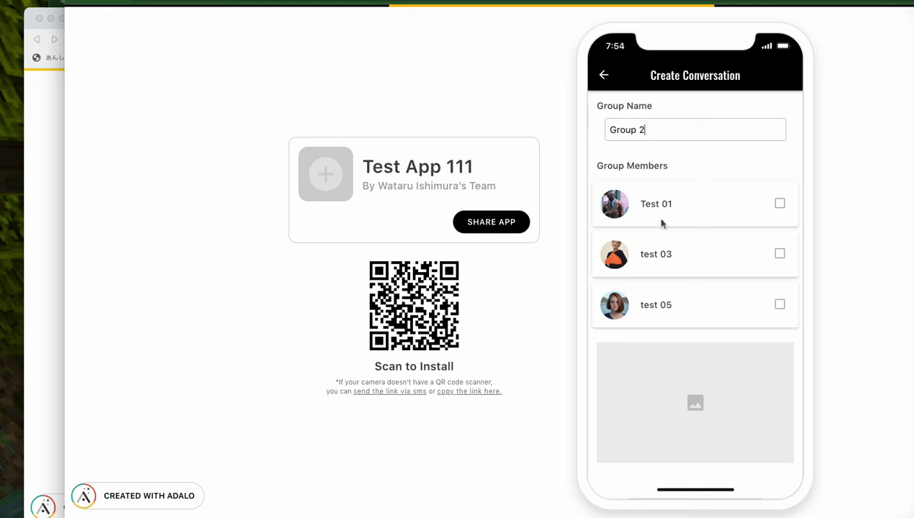
{"action": "left_click", "coordinate": [780, 202]}
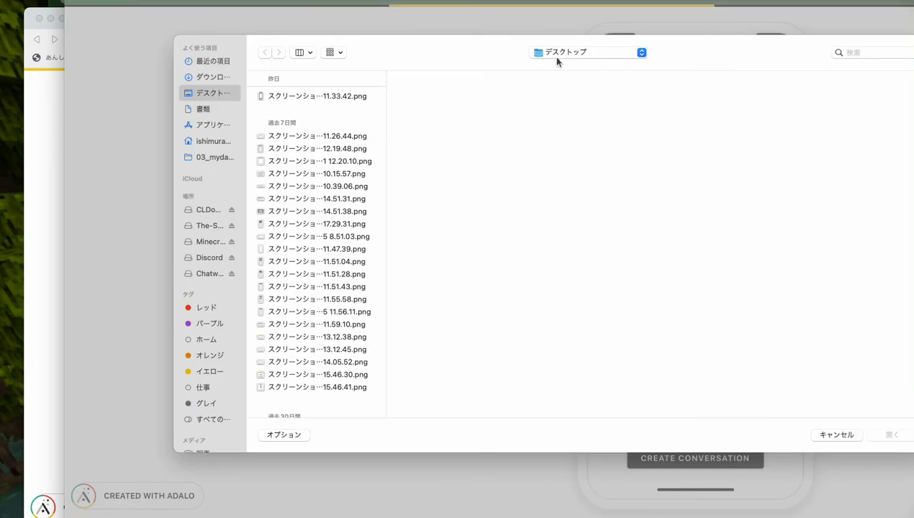
- Choose the lemon photo as the group image and review the member list below
{"action": "left_click", "coordinate": [214, 157]}
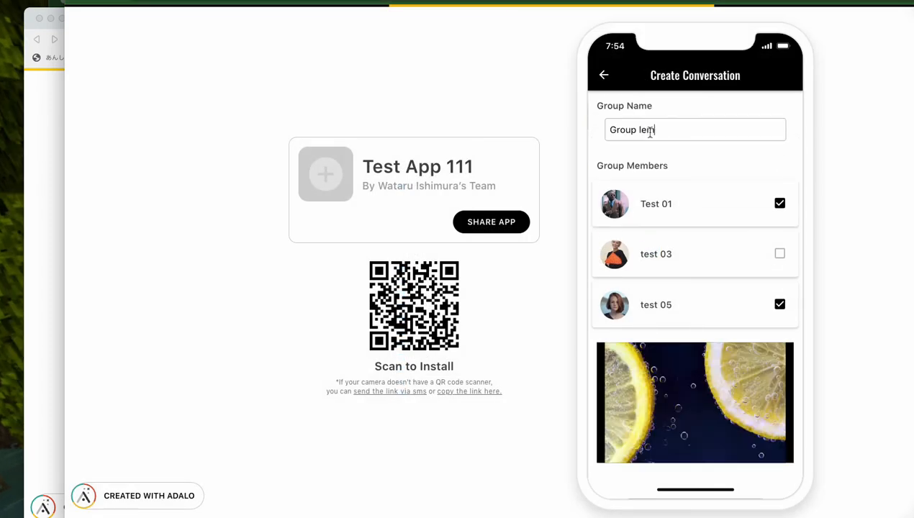
{"action": "scroll", "scroll_direction": "down", "scroll_amount": 3}
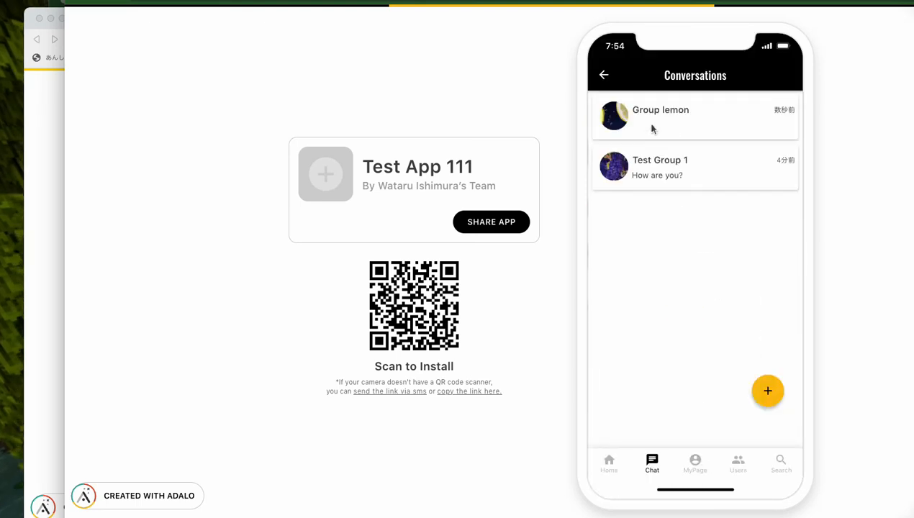
{"action": "mouse_move", "coordinate": [648, 124]}
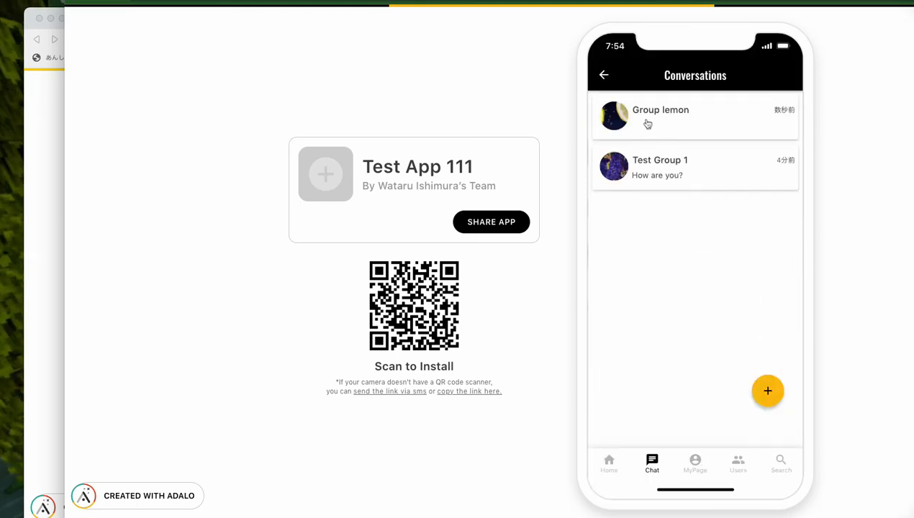
- Send the message 'Hi.' in the Group lemon conversation
{"action": "left_click", "coordinate": [693, 117]}
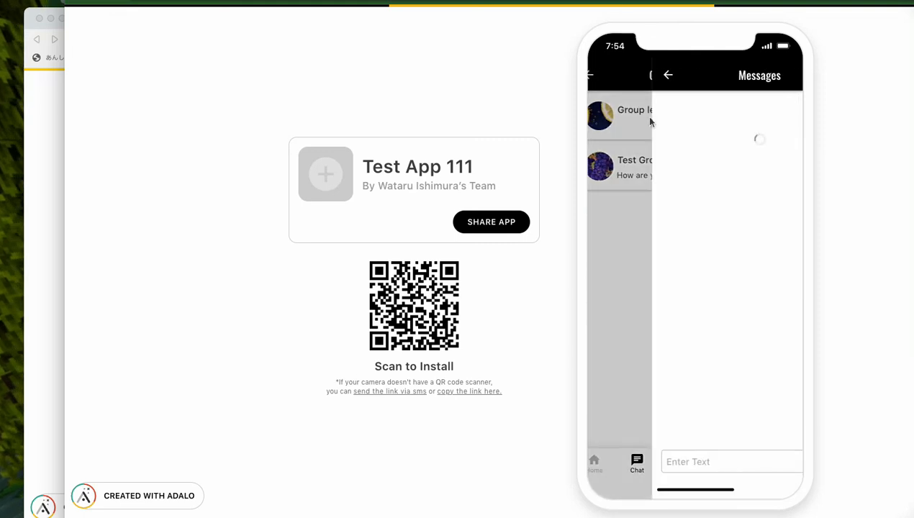
{"action": "left_click", "coordinate": [633, 115]}
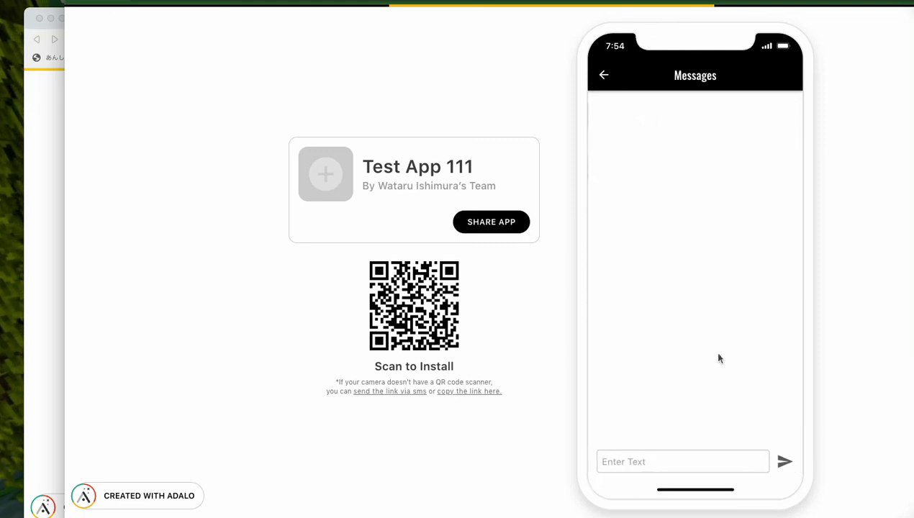
{"action": "type", "text": "H/"}
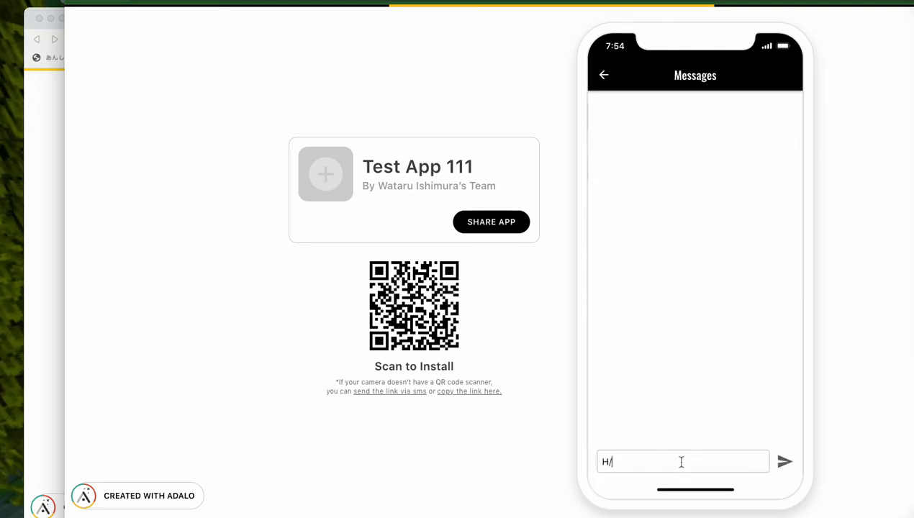
{"action": "type", "text": "Hi."}
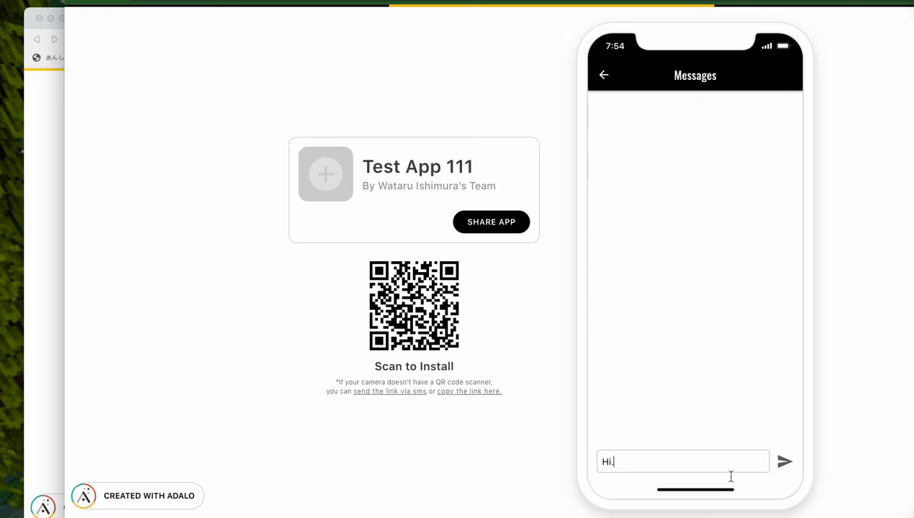
{"action": "left_click", "coordinate": [783, 460]}
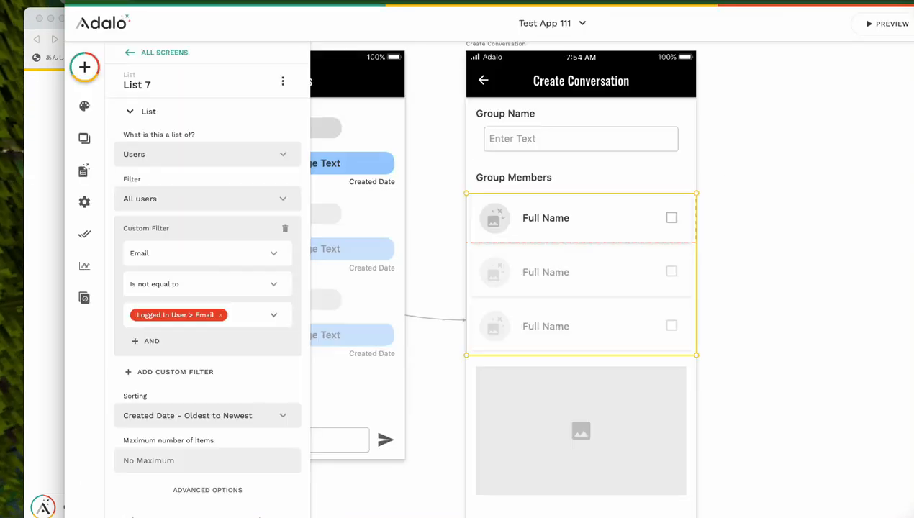
- View the Group lemon record in the Conversations database collection
{"action": "left_click", "coordinate": [85, 170]}
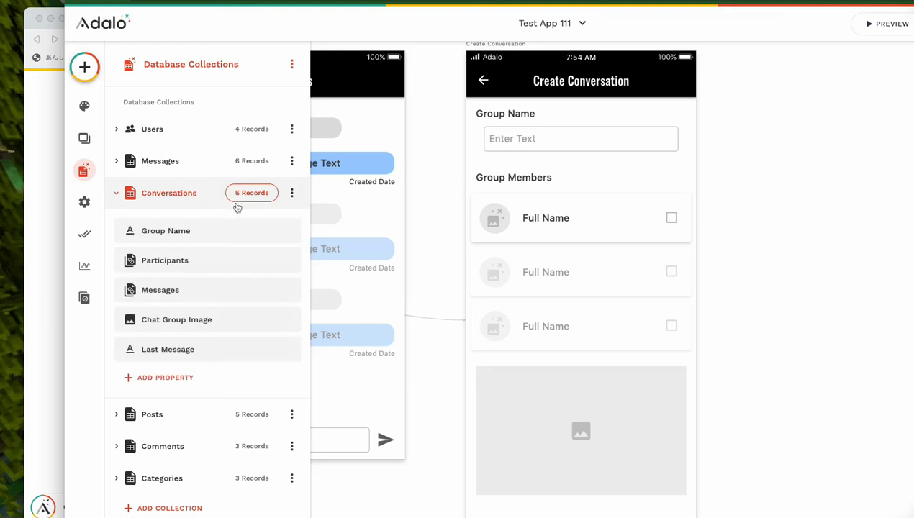
{"action": "left_click", "coordinate": [251, 193]}
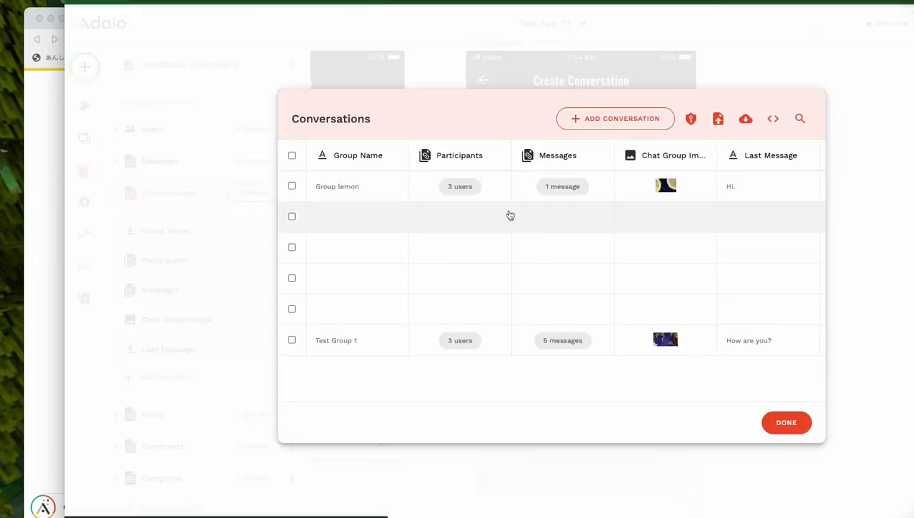
{"action": "scroll", "scroll_direction": "right", "scroll_amount": 3}
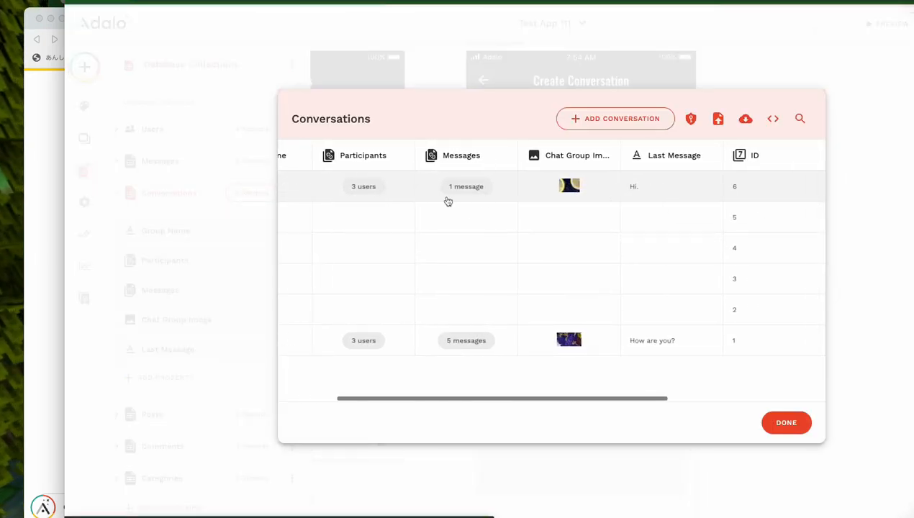
{"action": "left_click", "coordinate": [466, 188]}
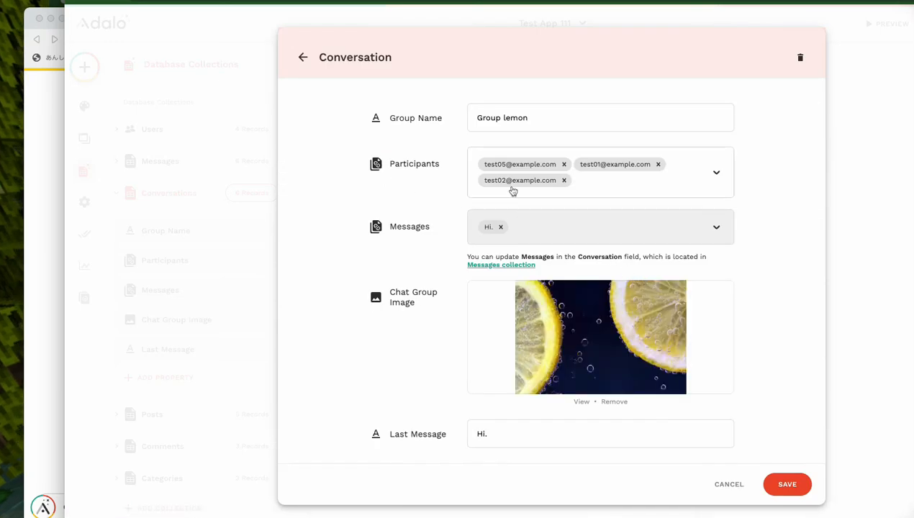
{"action": "mouse_move", "coordinate": [530, 171]}
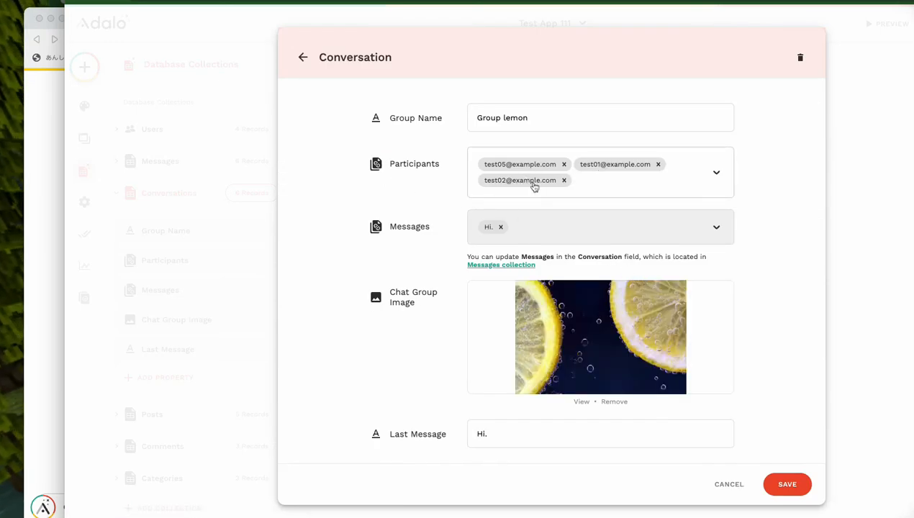
{"action": "mouse_move", "coordinate": [553, 190]}
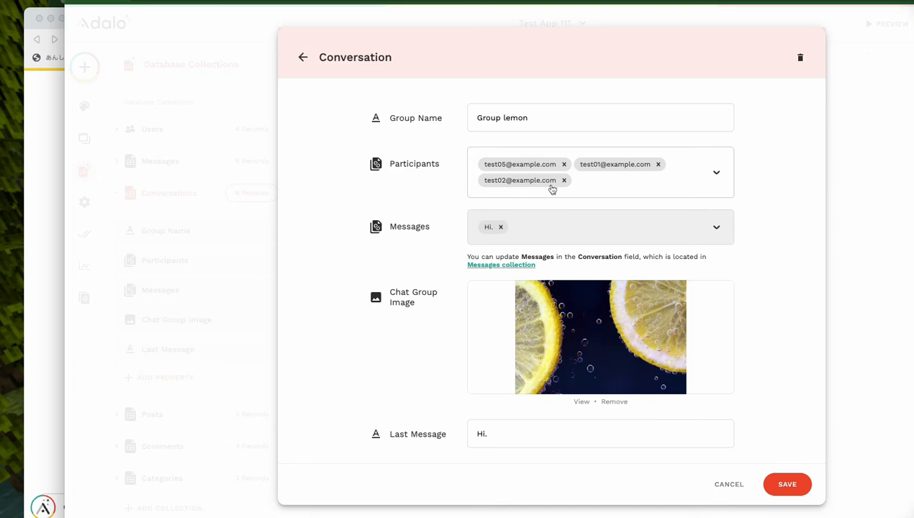
{"action": "mouse_move", "coordinate": [898, 193]}
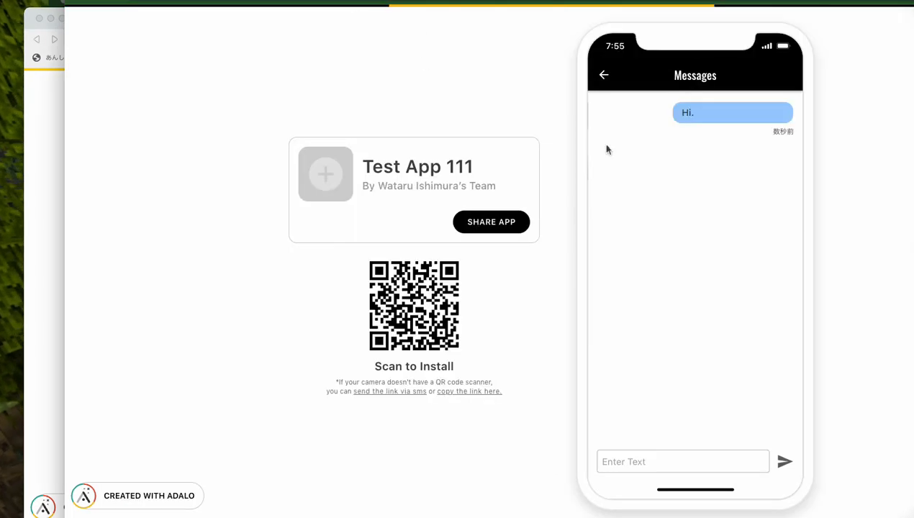
{"action": "mouse_move", "coordinate": [602, 107]}
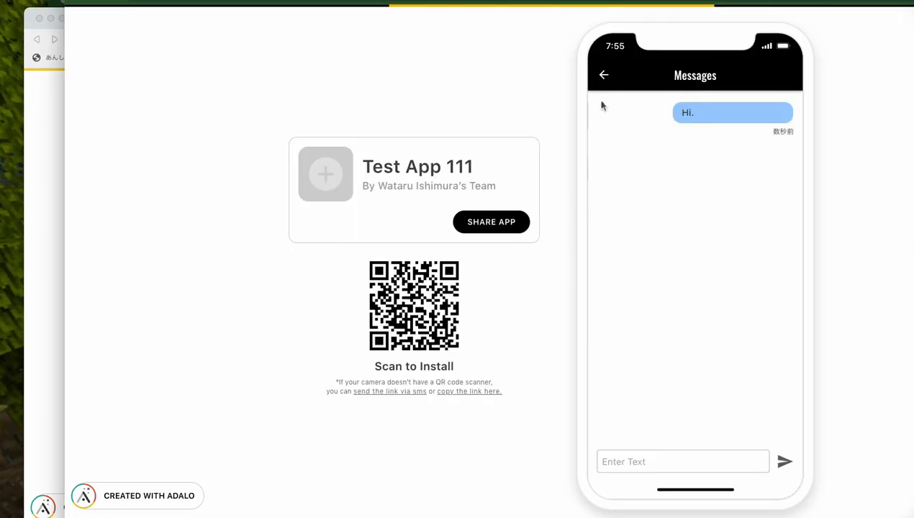
{"action": "mouse_move", "coordinate": [616, 110]}
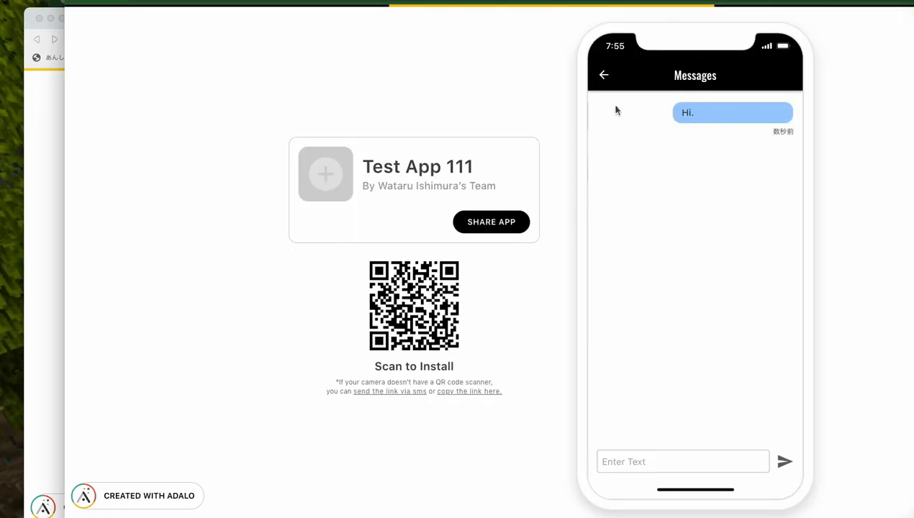
{"action": "mouse_move", "coordinate": [656, 121]}
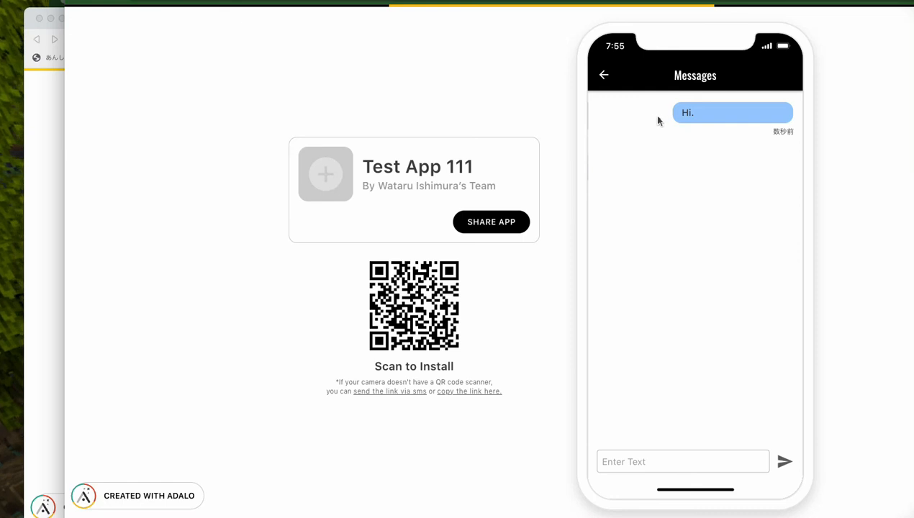
{"action": "mouse_move", "coordinate": [685, 109]}
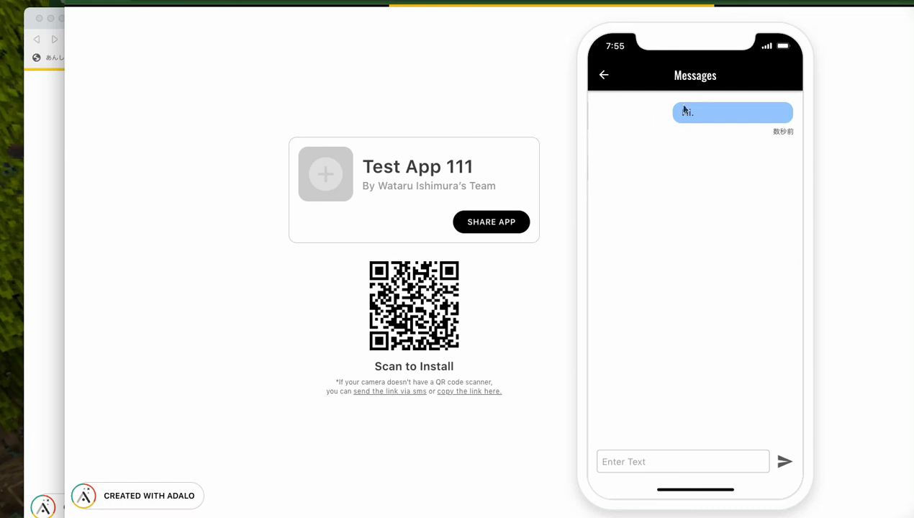